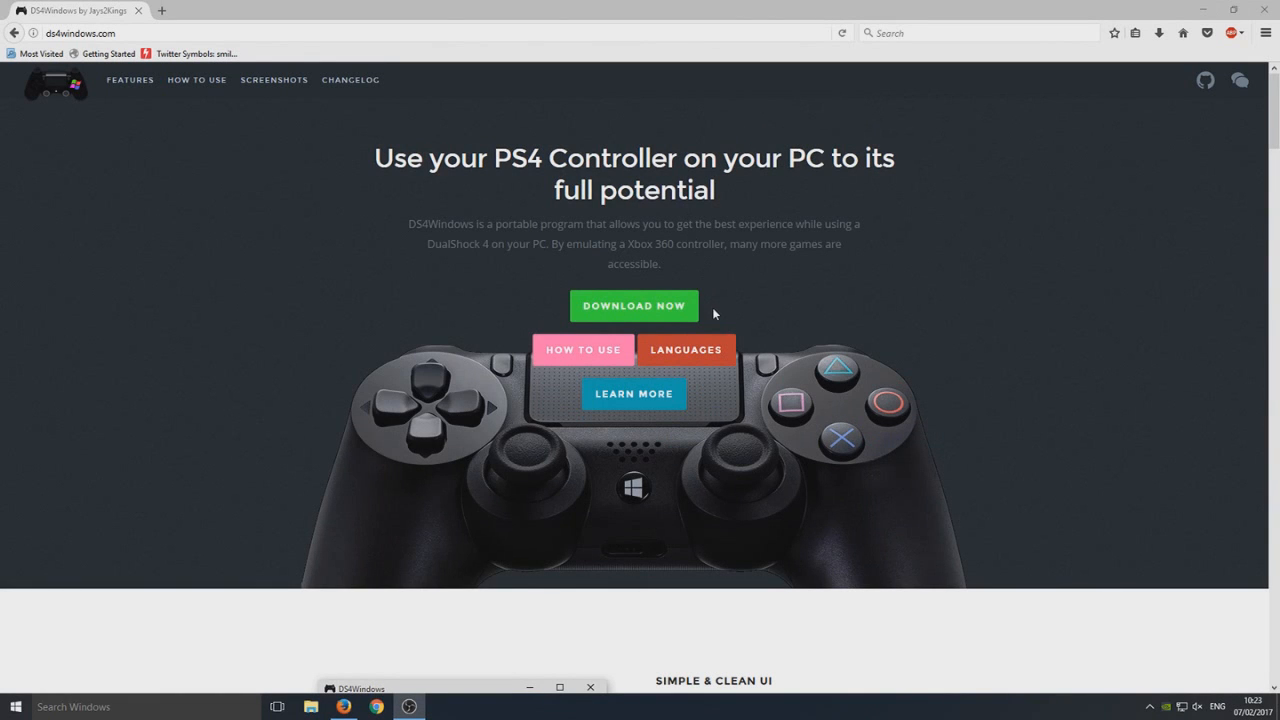
{"action": "mouse_move", "coordinate": [760, 308]}
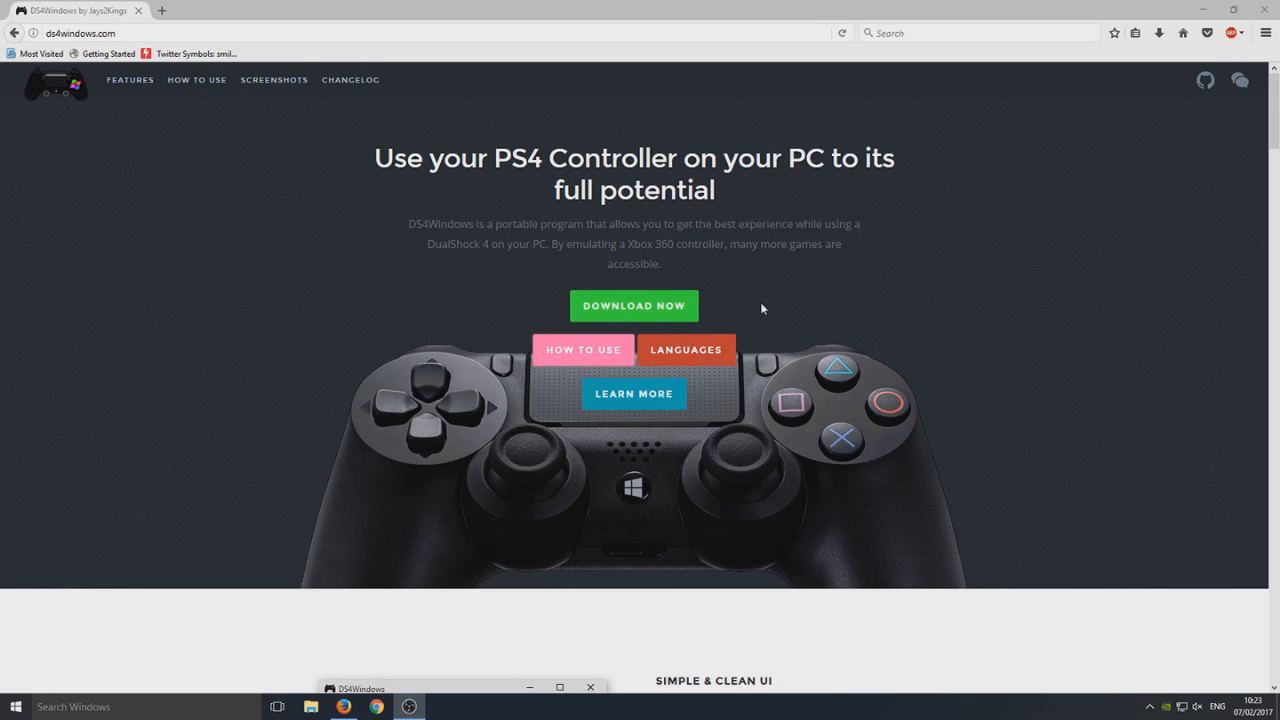
{"action": "mouse_move", "coordinate": [640, 316]}
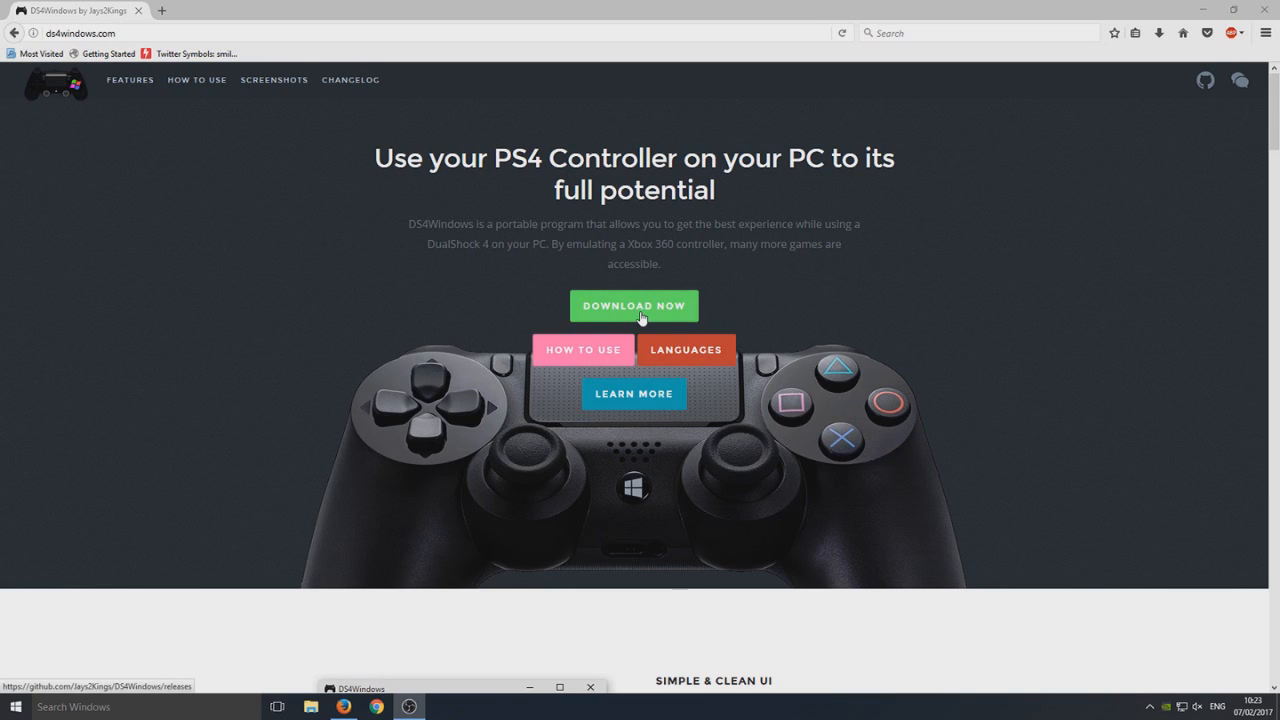
- Save DS4Windows.zip from the download page to Downloads and view DS4Updater.exe and DS4Windows.exe inside it
{"action": "left_click", "coordinate": [632, 304]}
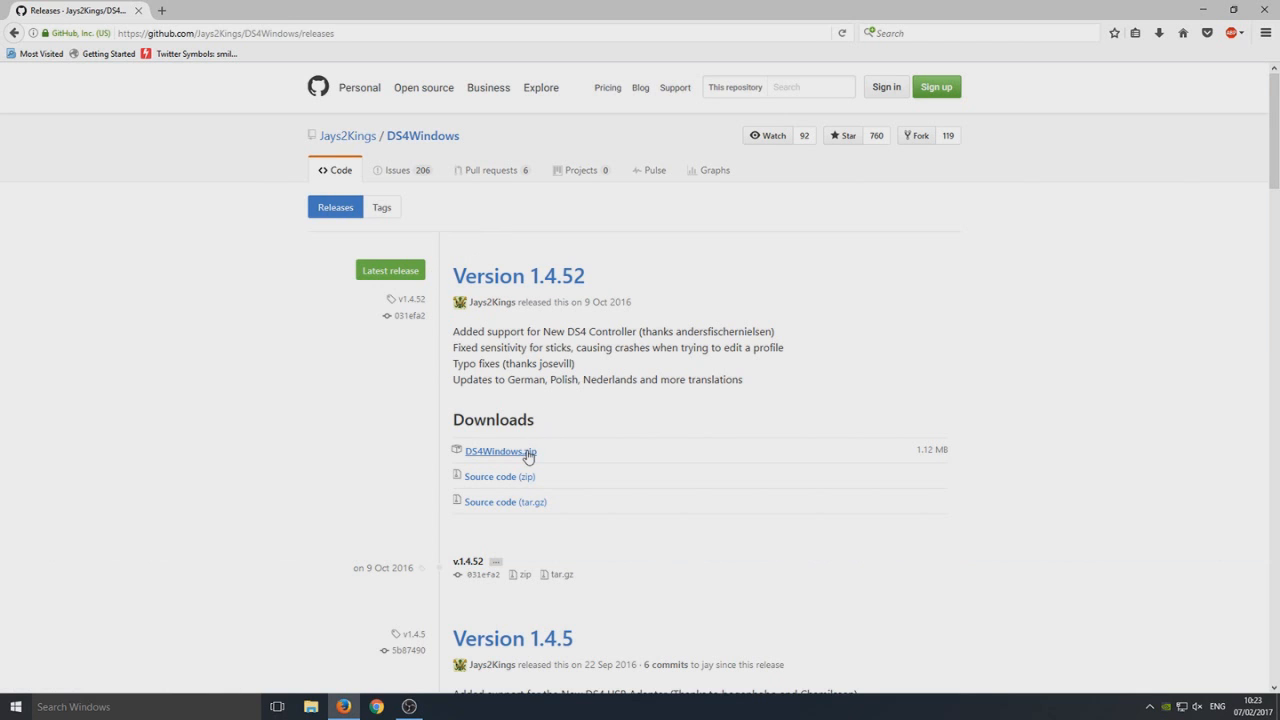
{"action": "left_click", "coordinate": [500, 452]}
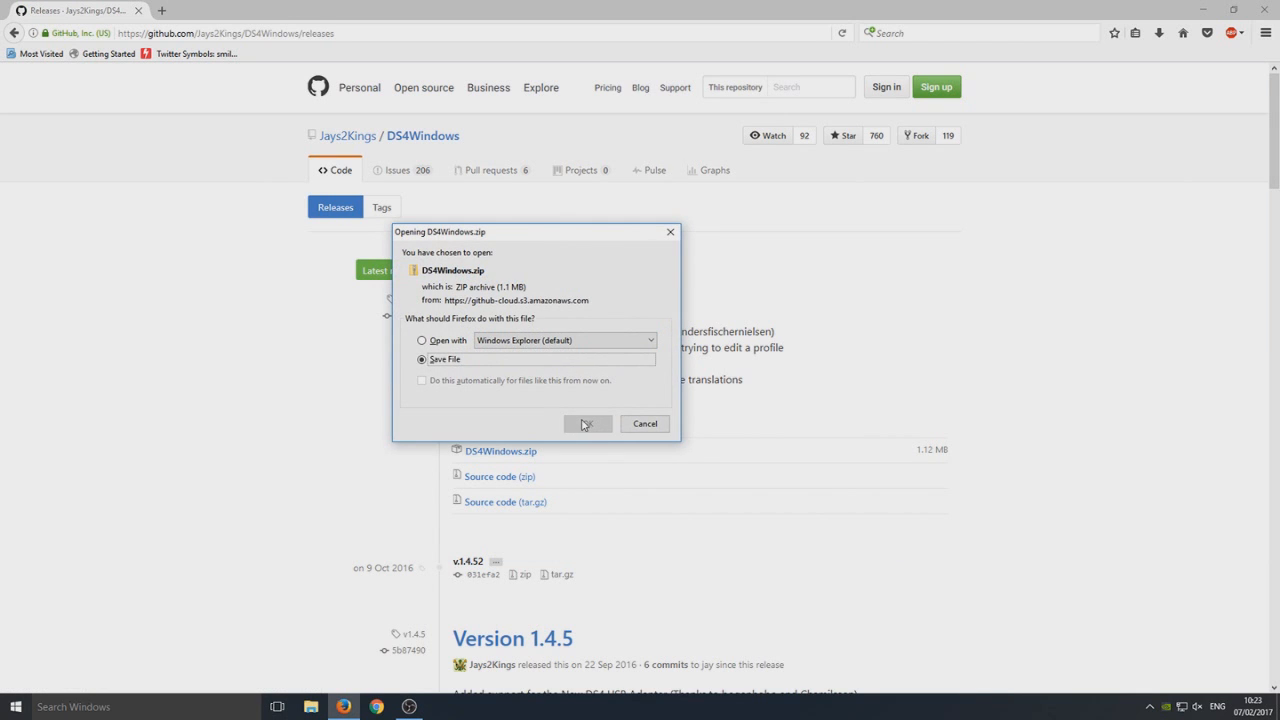
{"action": "left_click", "coordinate": [588, 424]}
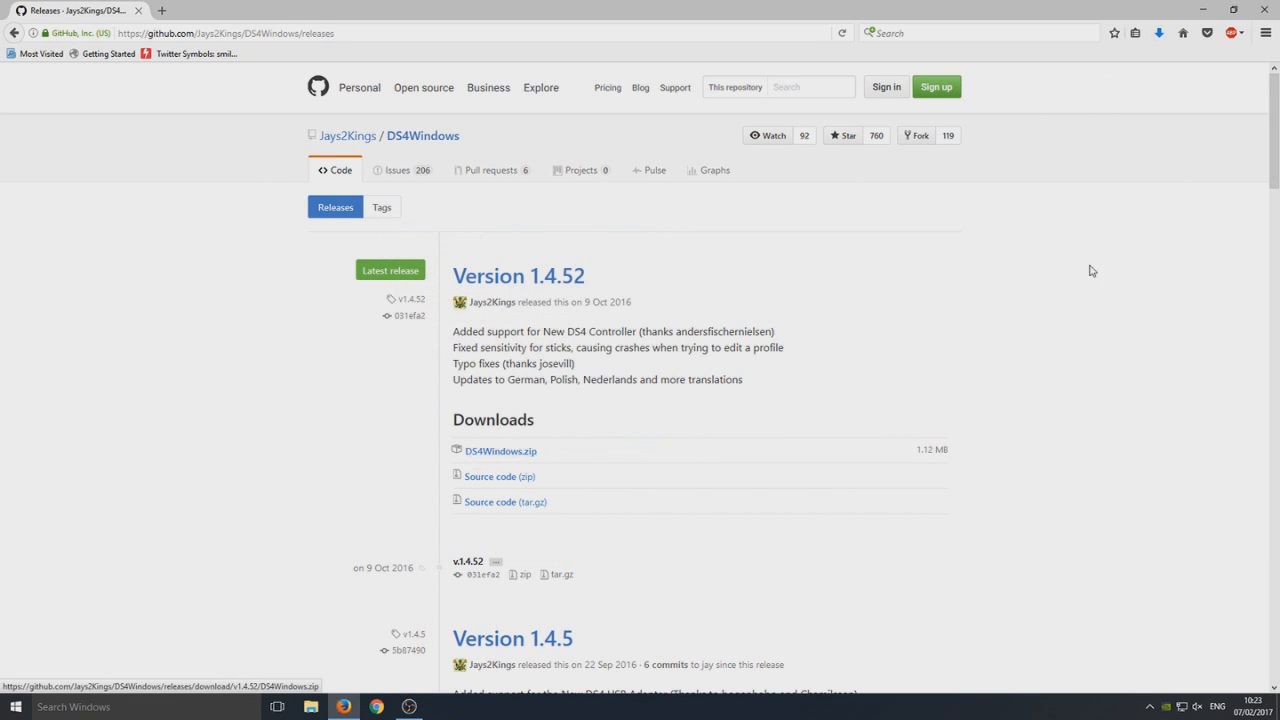
{"action": "left_click", "coordinate": [1160, 32]}
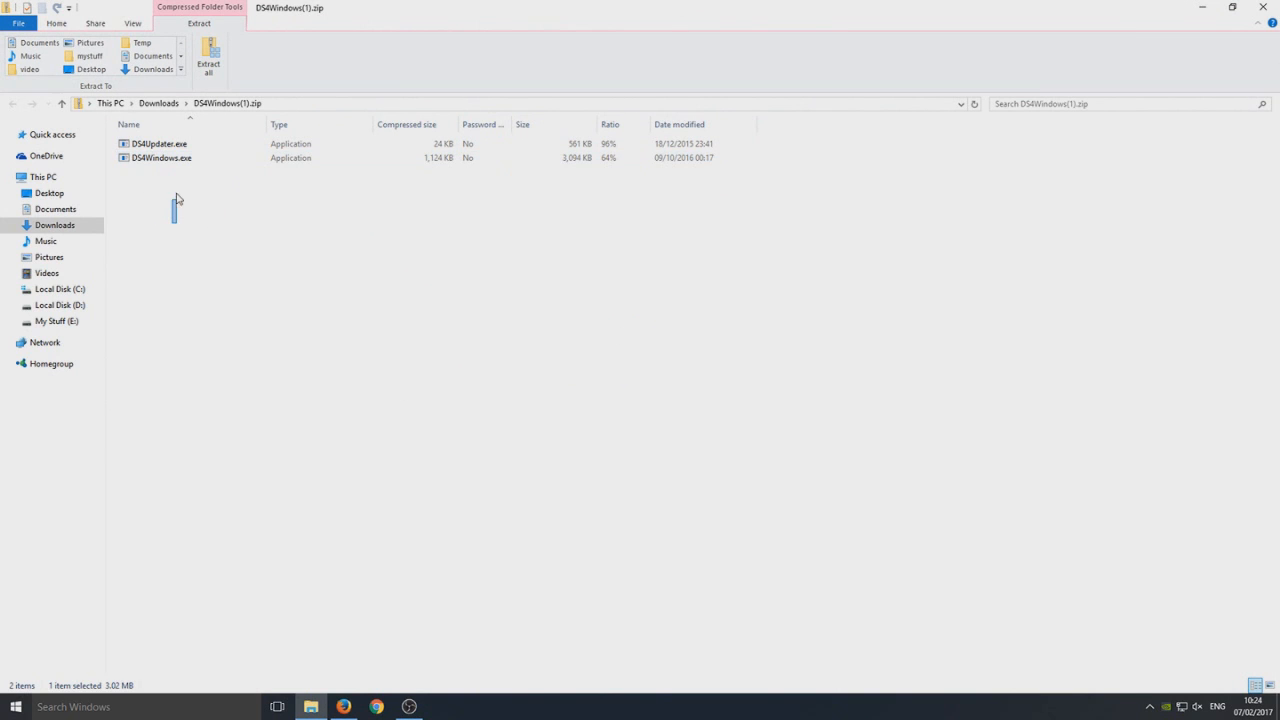
- Extract DS4Windows.exe from the zip archive onto the desktop
{"action": "left_click", "coordinate": [1218, 8]}
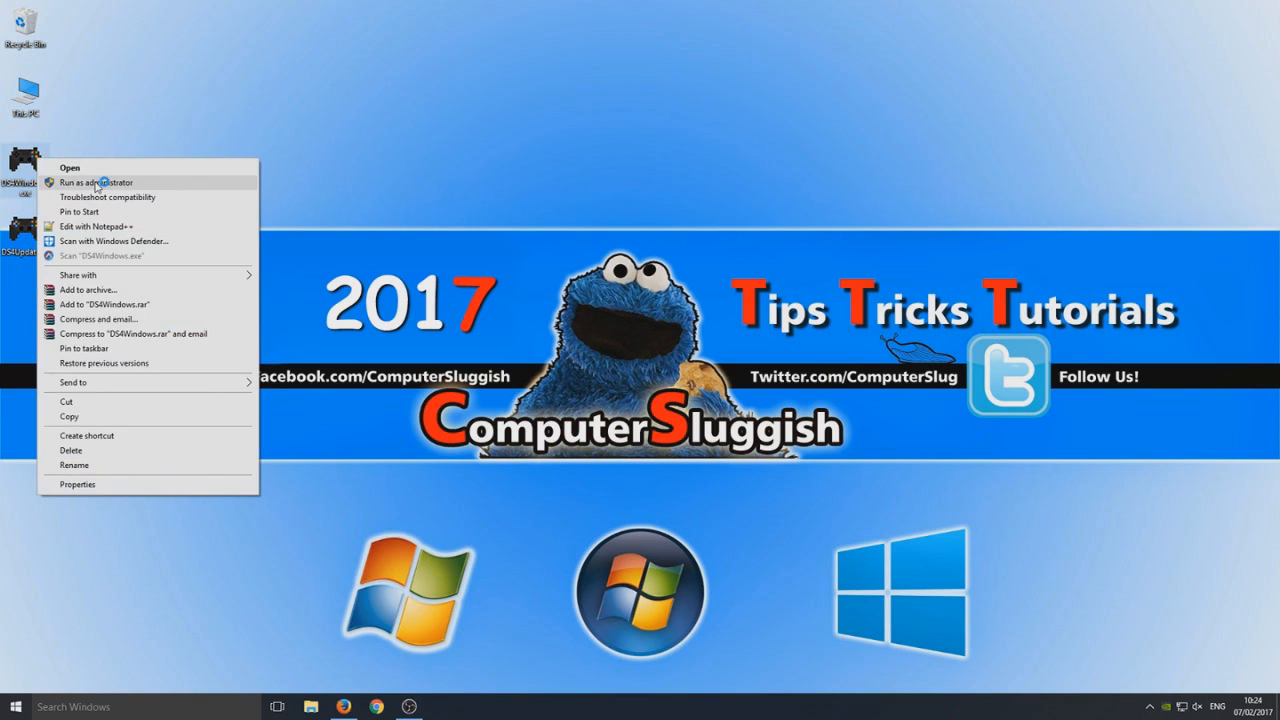
- Run DS4Windows as administrator, reaching the settings and profiles location prompt
{"action": "left_click", "coordinate": [96, 182]}
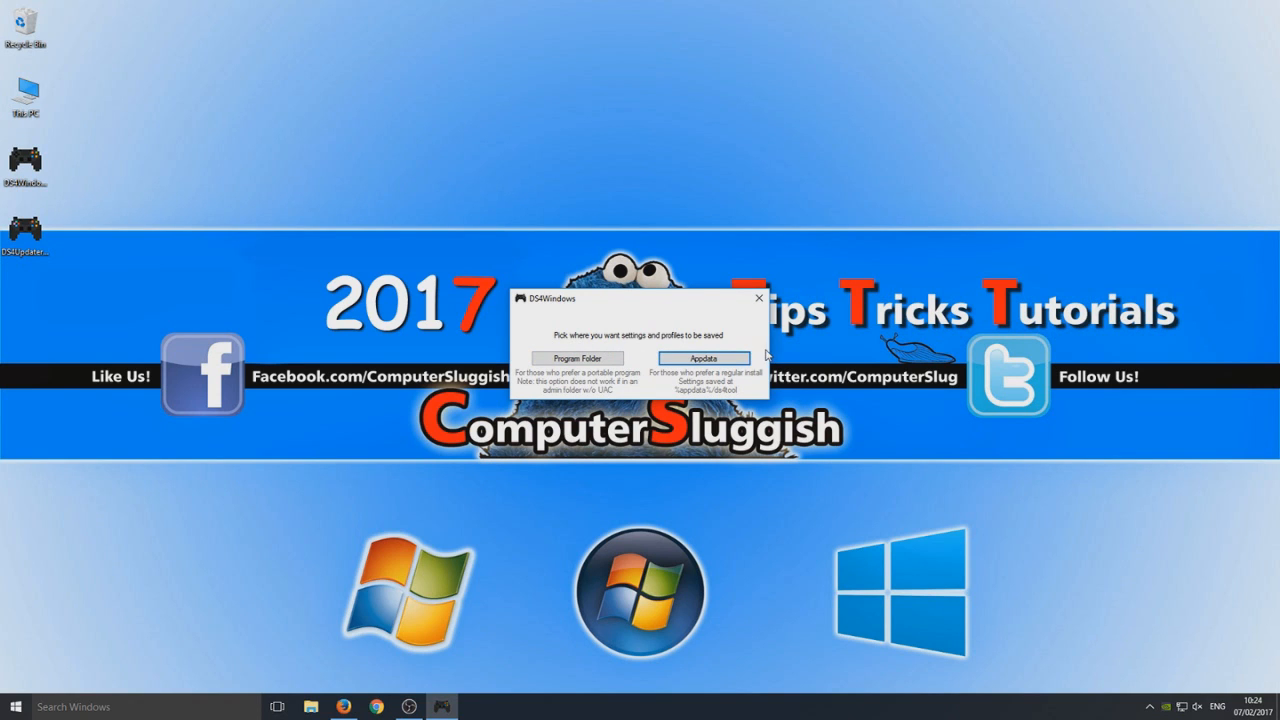
{"action": "mouse_move", "coordinate": [732, 320]}
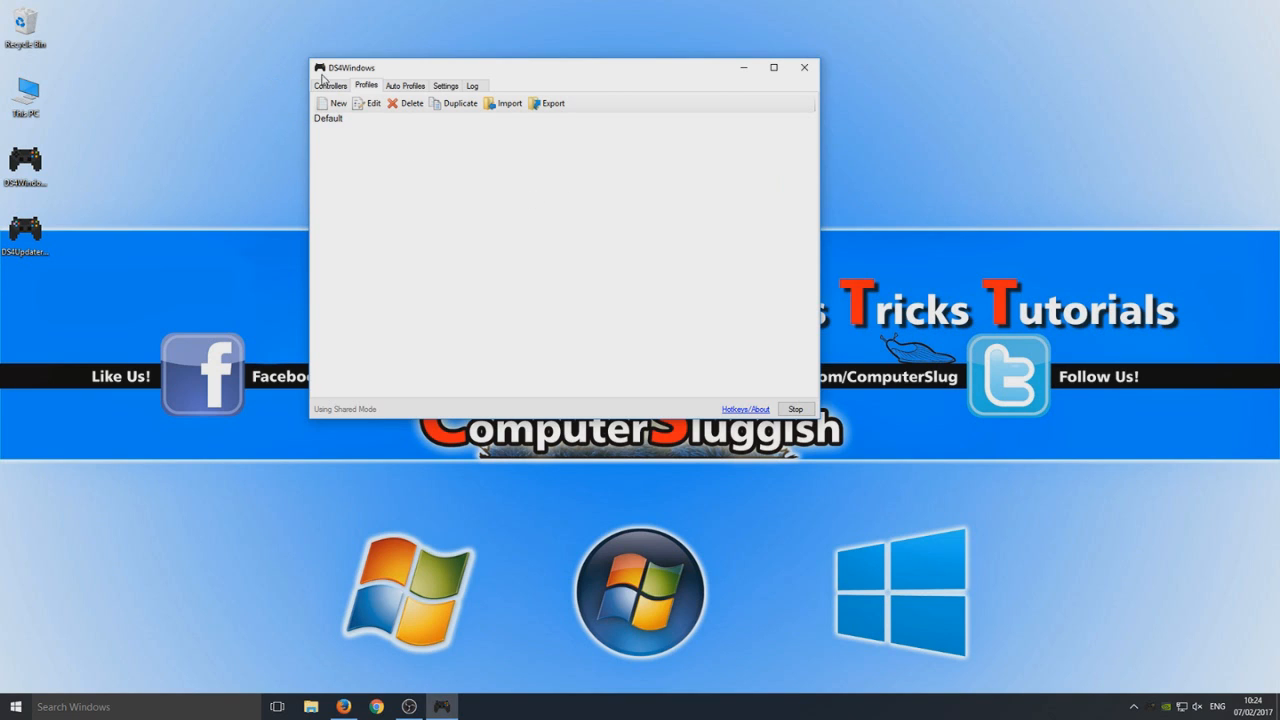
{"action": "mouse_move", "coordinate": [370, 88]}
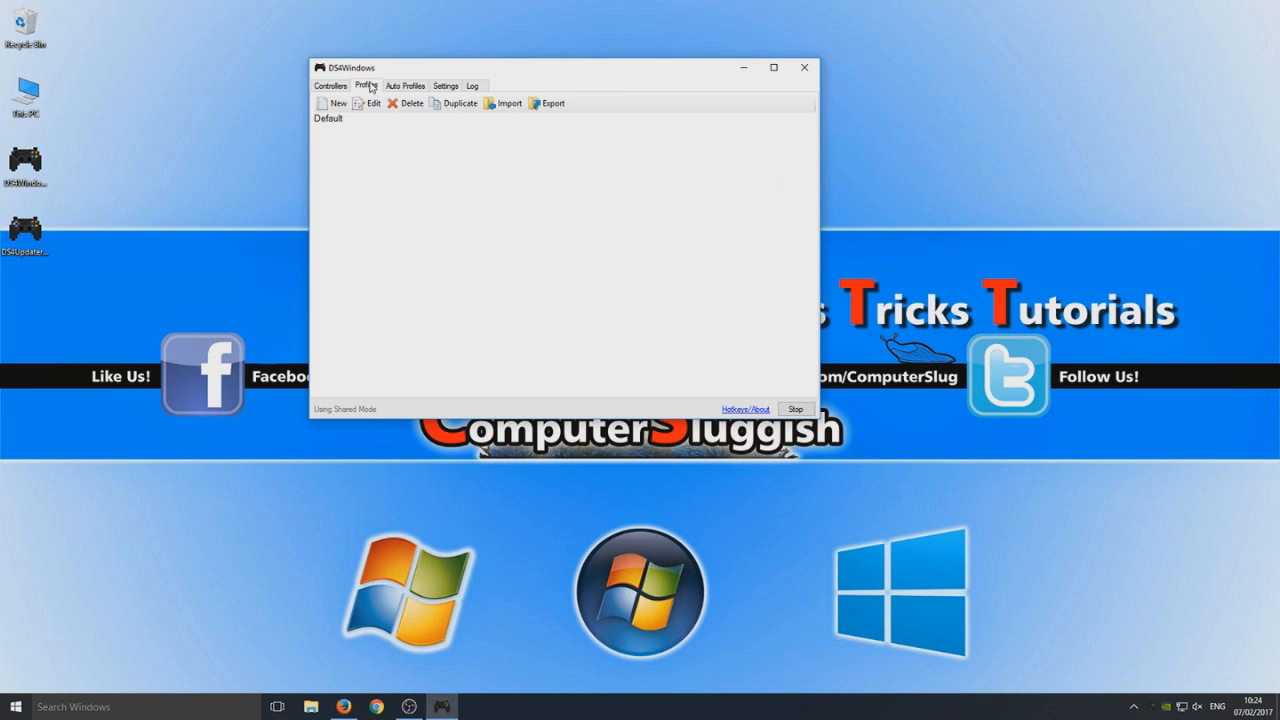
- Review the Settings options, then show the Controllers list with the USB controller on the Default profile
{"action": "left_click", "coordinate": [444, 84]}
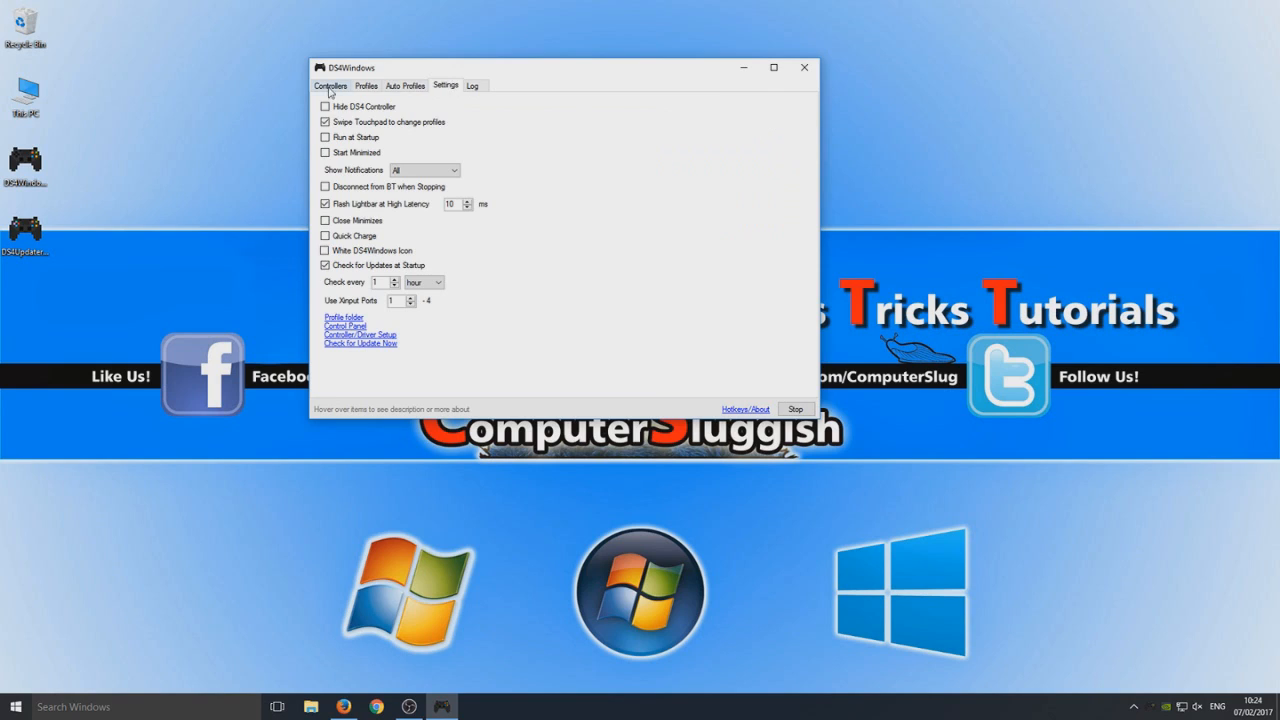
{"action": "left_click", "coordinate": [330, 84]}
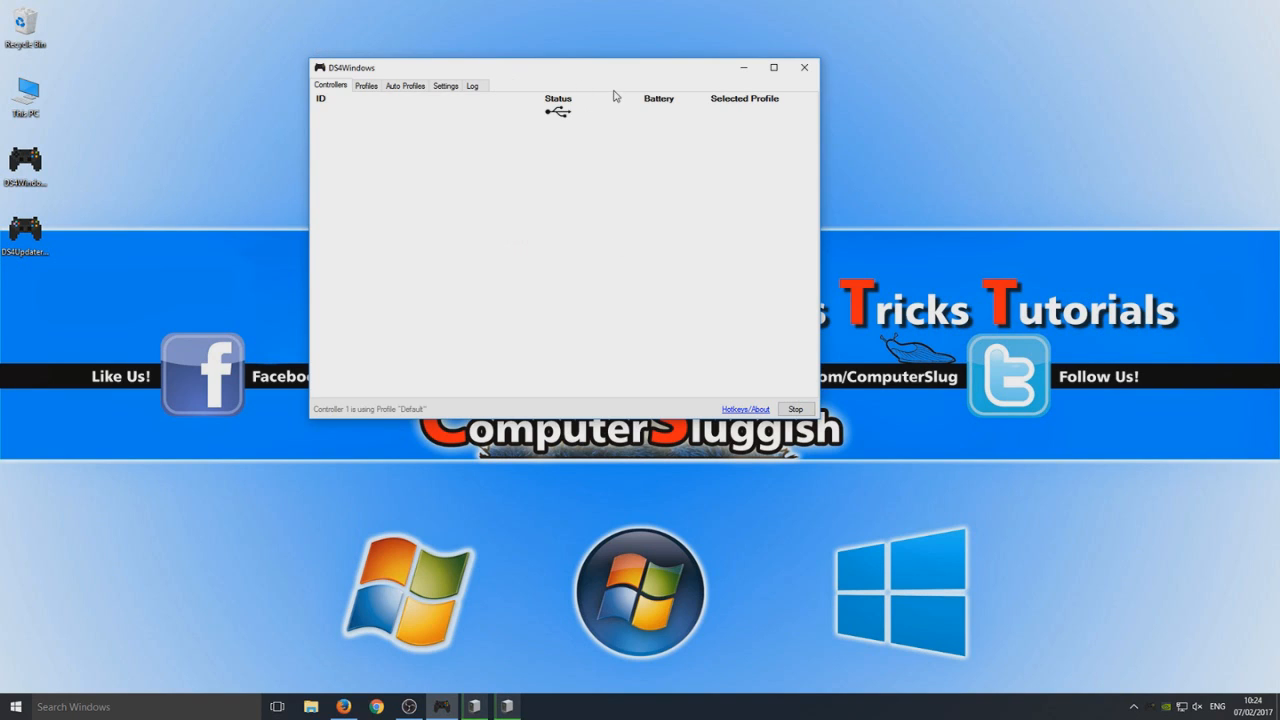
{"action": "mouse_move", "coordinate": [556, 82]}
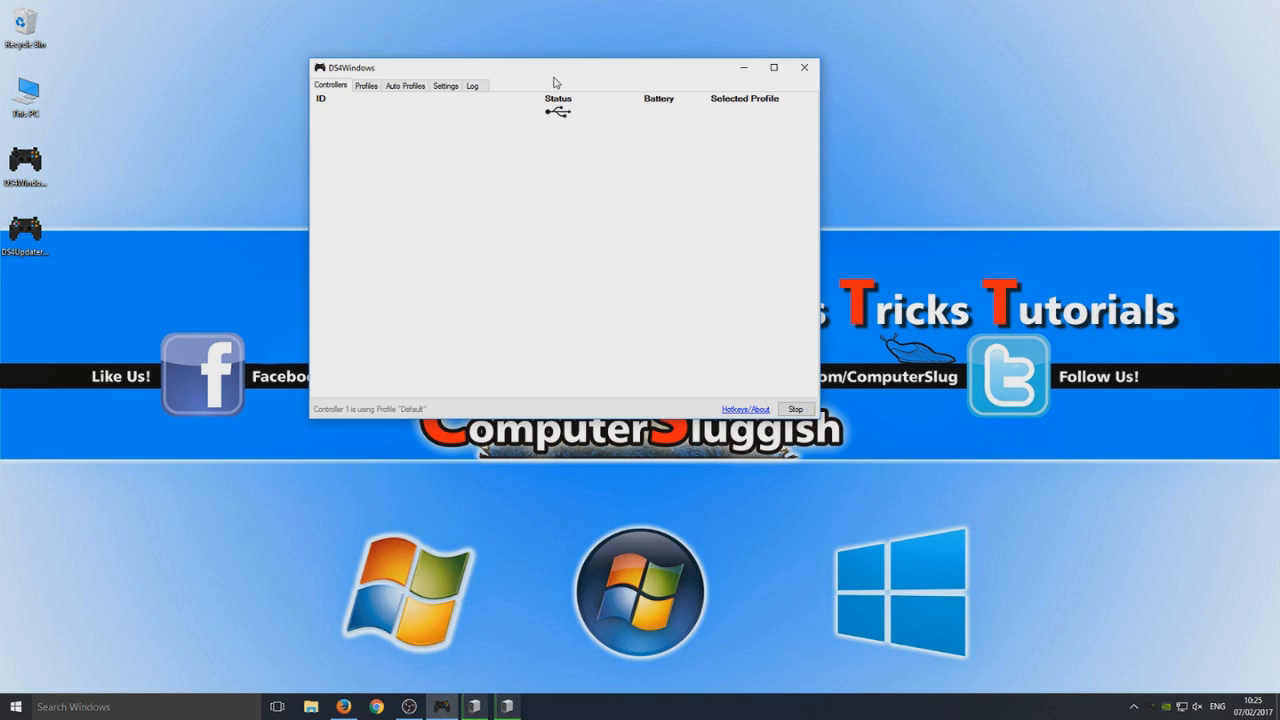
{"action": "mouse_move", "coordinate": [636, 112]}
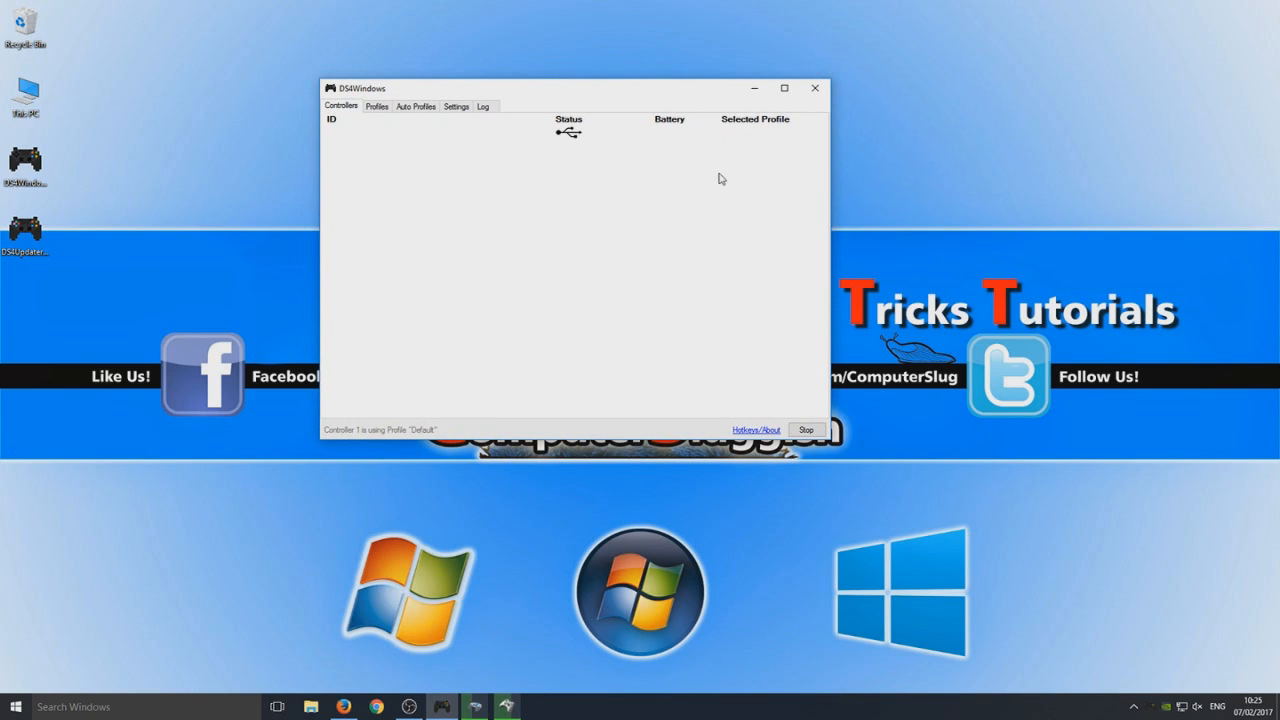
{"action": "mouse_move", "coordinate": [376, 110]}
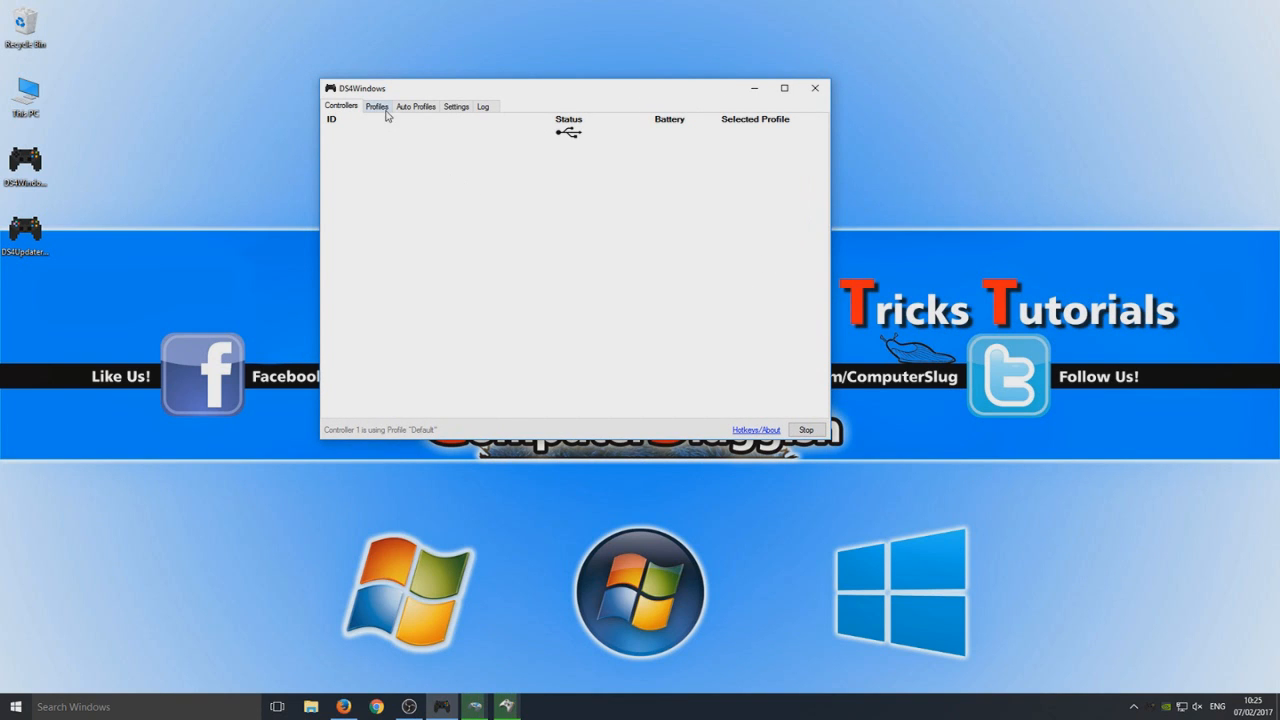
{"action": "left_click", "coordinate": [416, 106]}
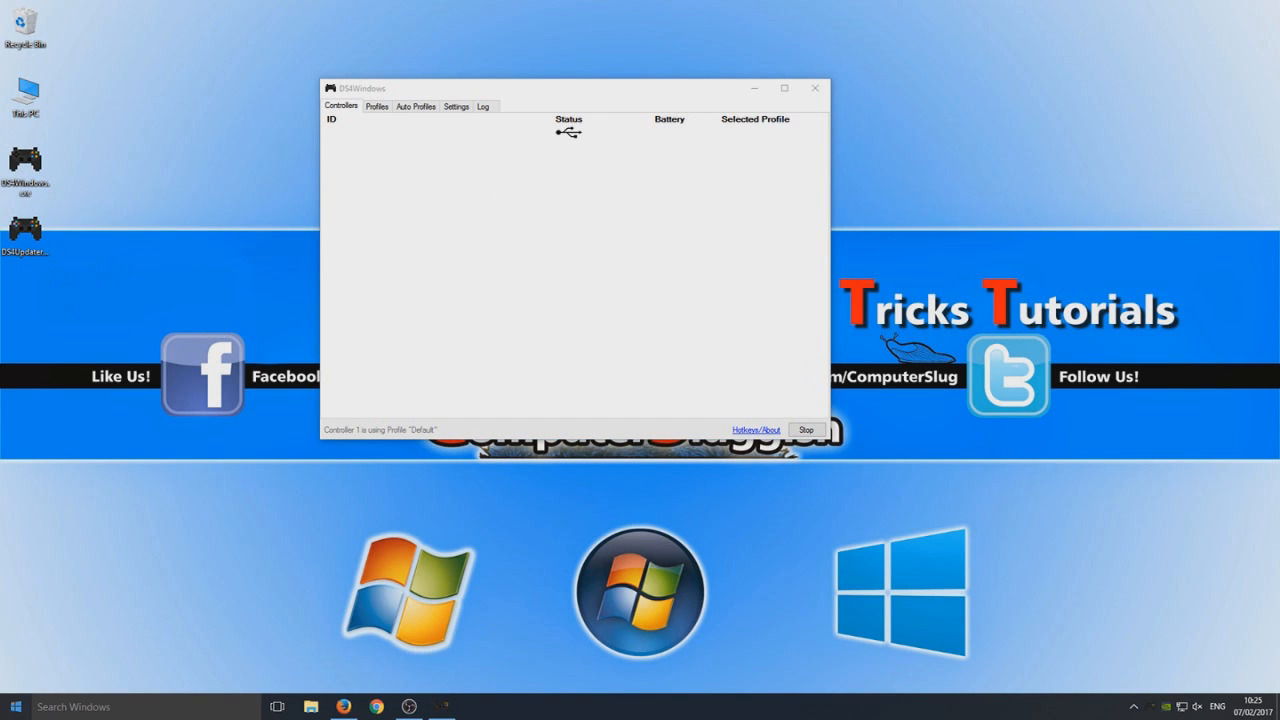
- Search 'device' from Start and choose Devices and Printers from the results
{"action": "right_click", "coordinate": [16, 706]}
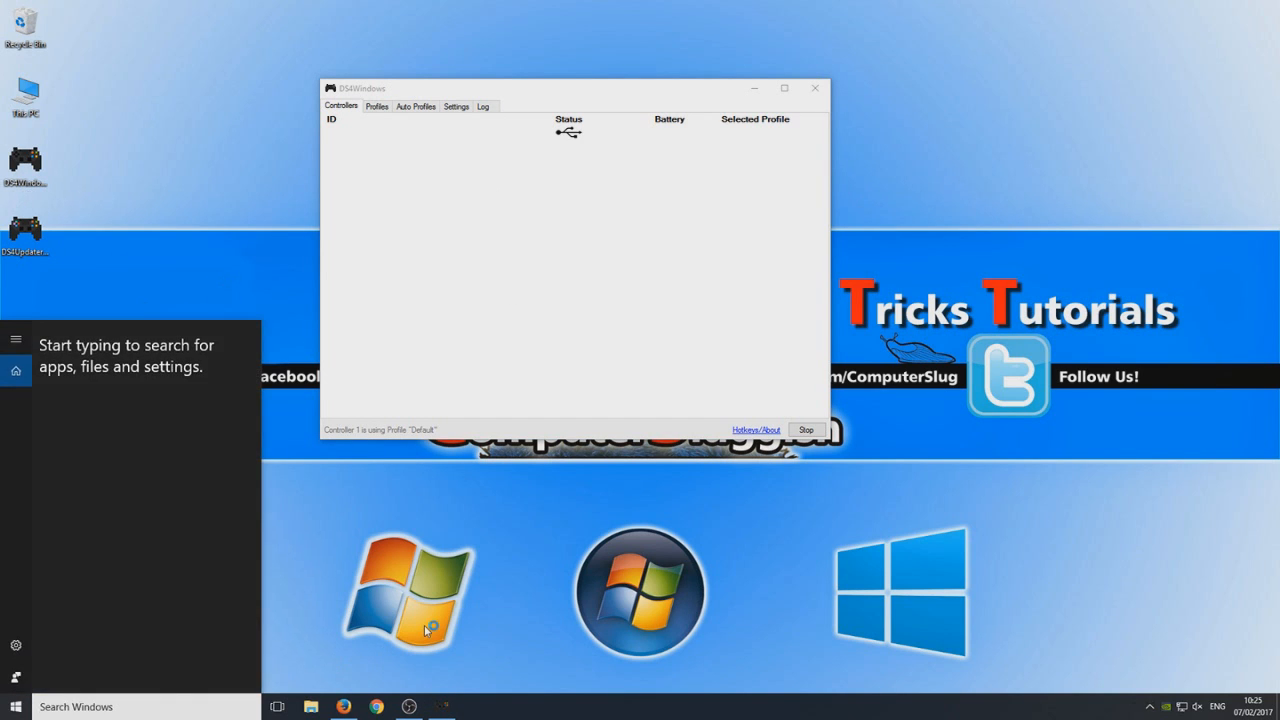
{"action": "type", "text": "device"}
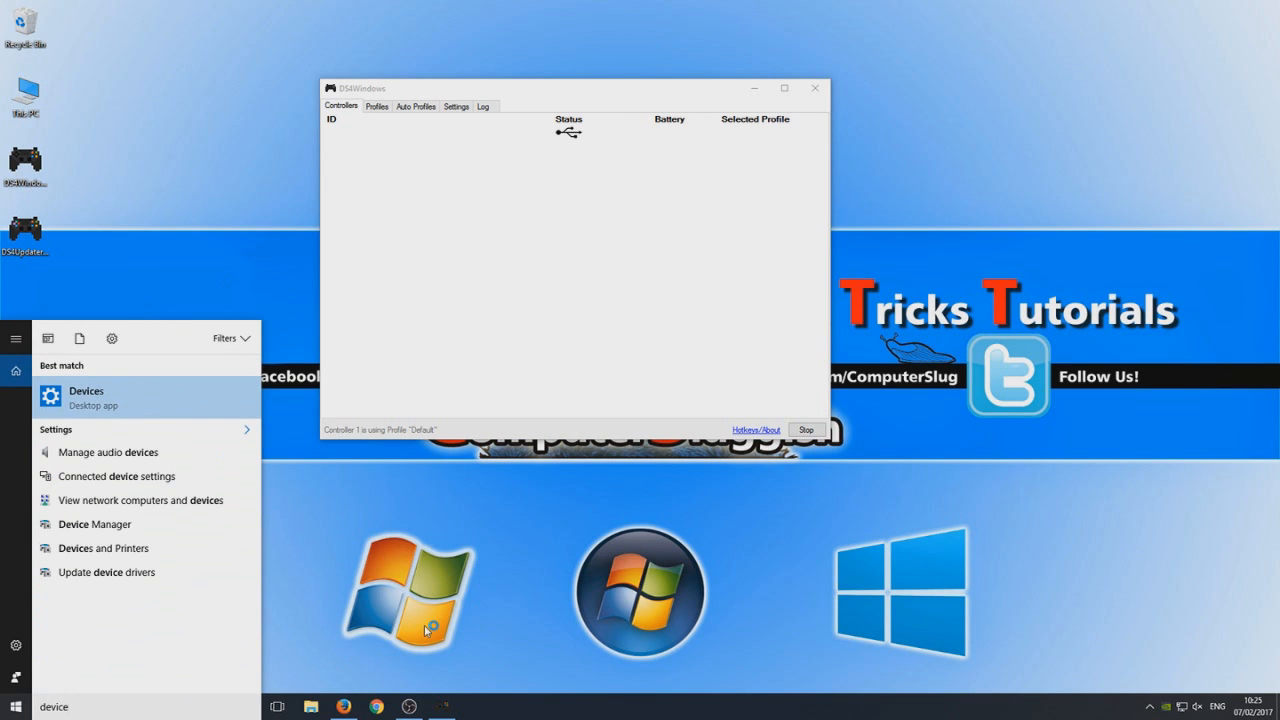
{"action": "left_click", "coordinate": [144, 604]}
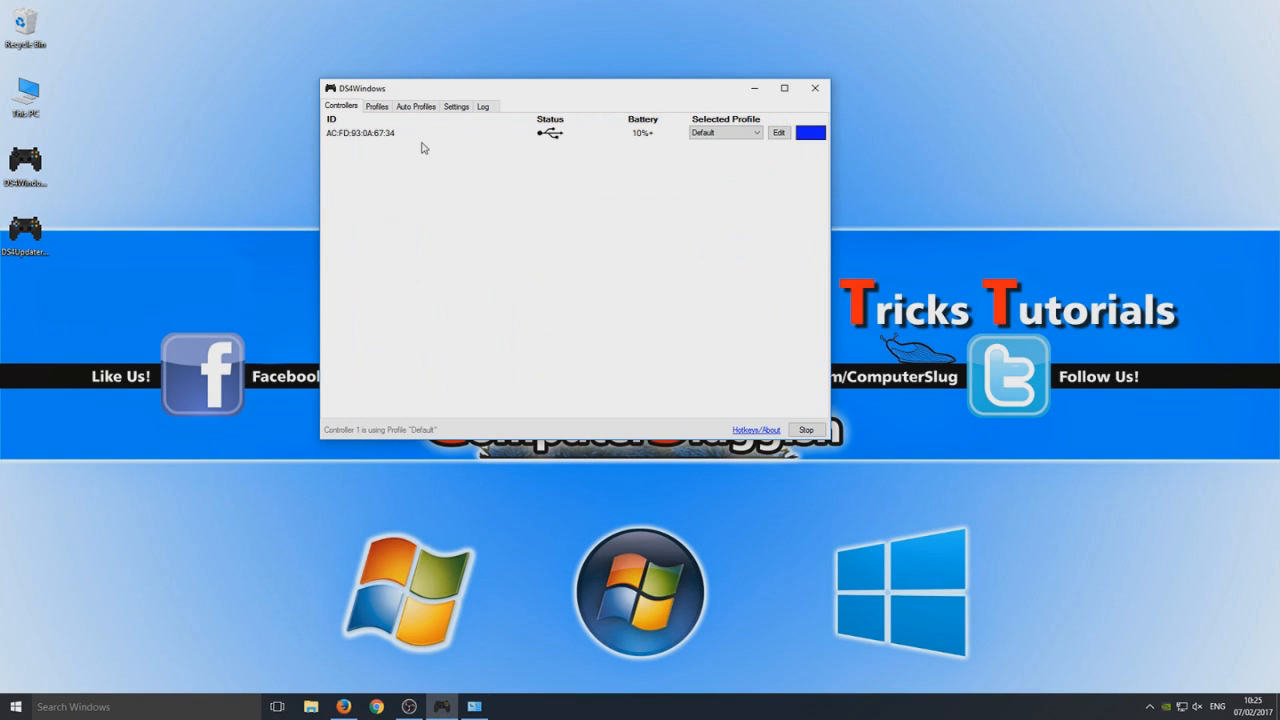
{"action": "mouse_move", "coordinate": [806, 430]}
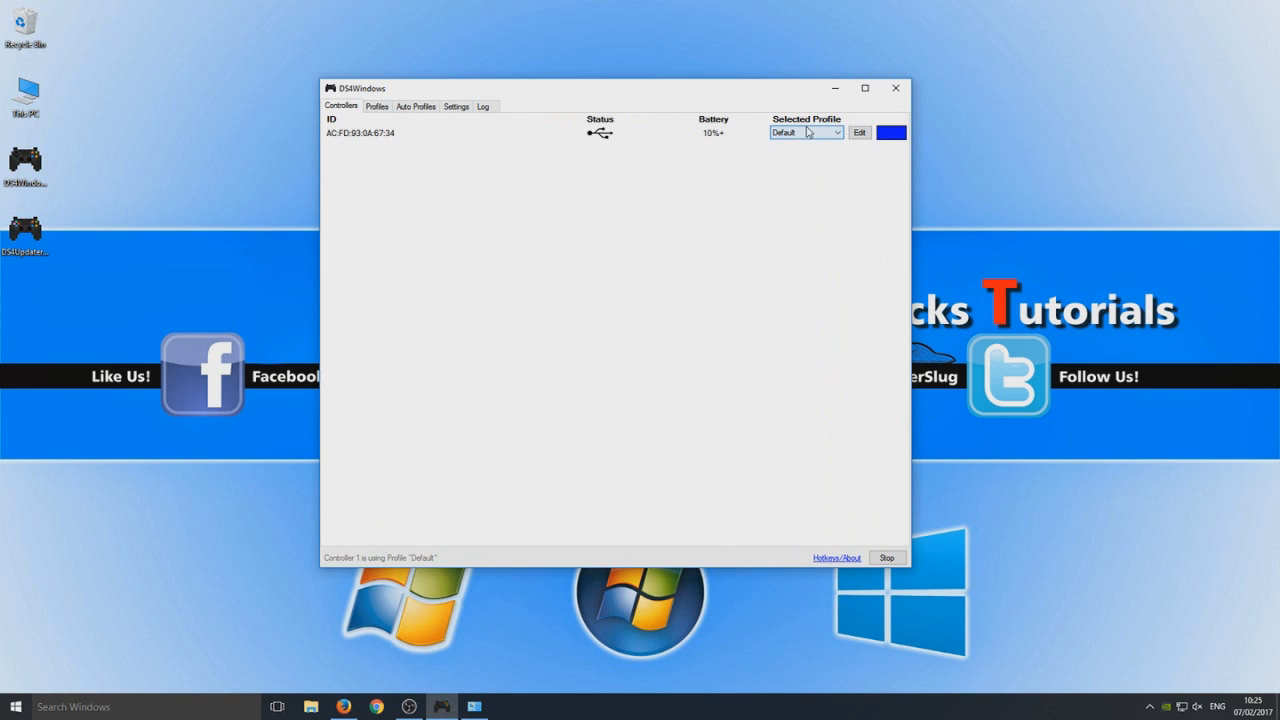
{"action": "mouse_move", "coordinate": [648, 150]}
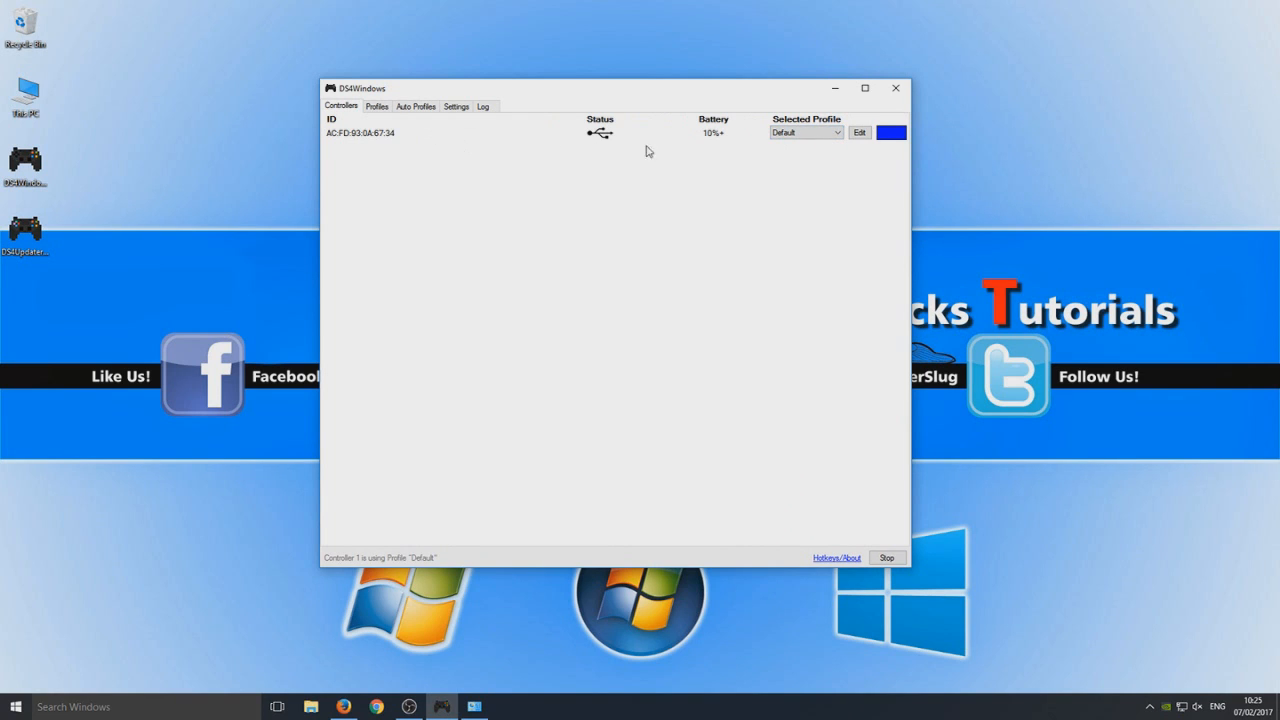
{"action": "mouse_move", "coordinate": [612, 136]}
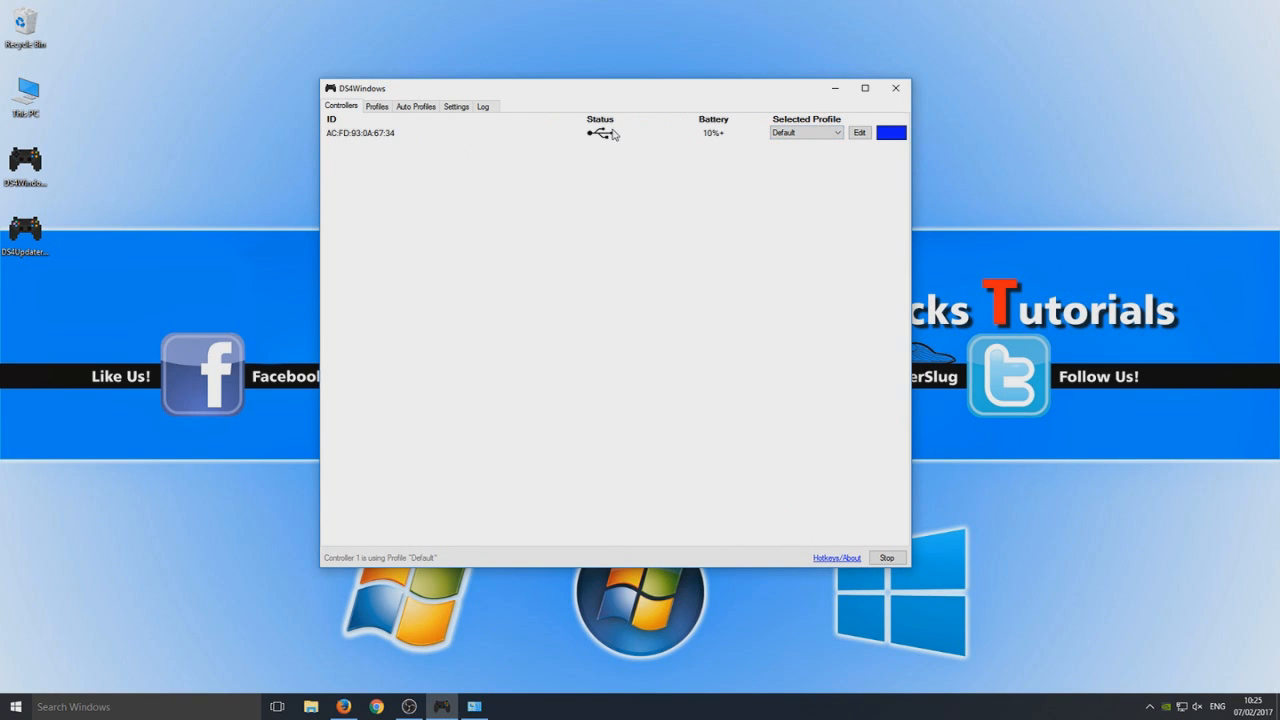
{"action": "mouse_move", "coordinate": [564, 170]}
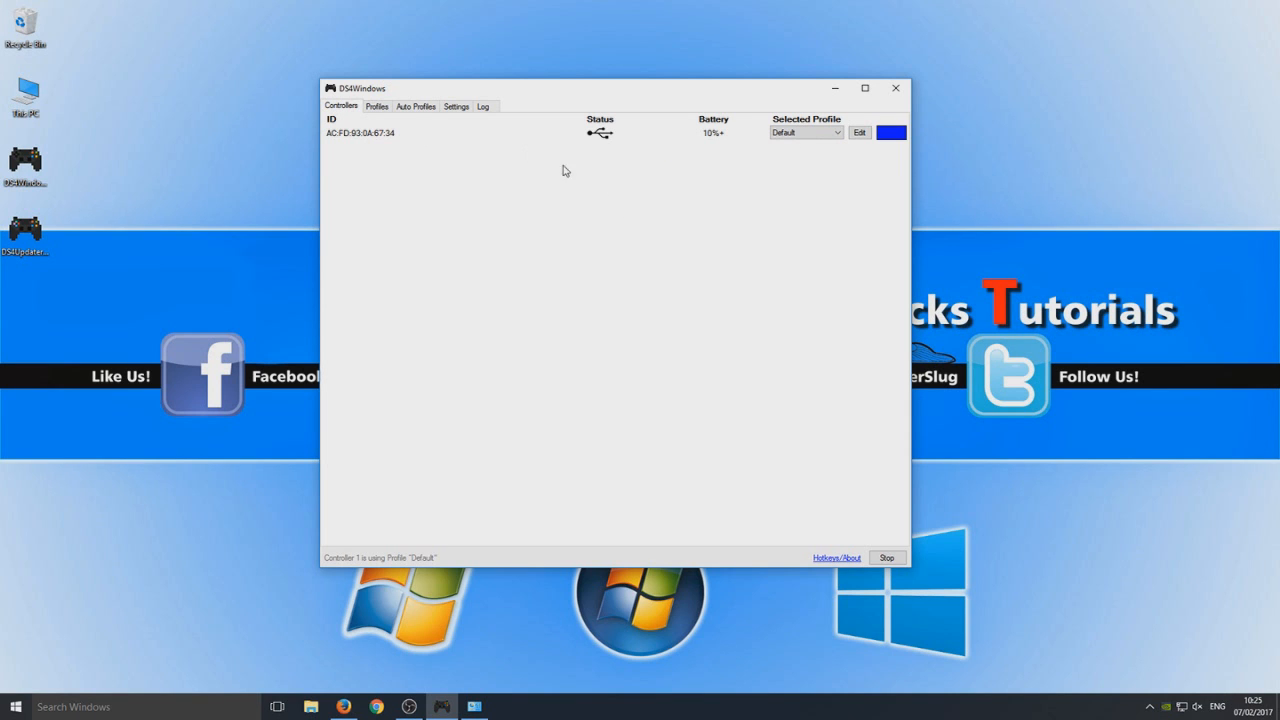
- View the Default profile editor, go to Settings and launch the Controller/Driver Setup welcome guide
{"action": "left_click", "coordinate": [376, 106]}
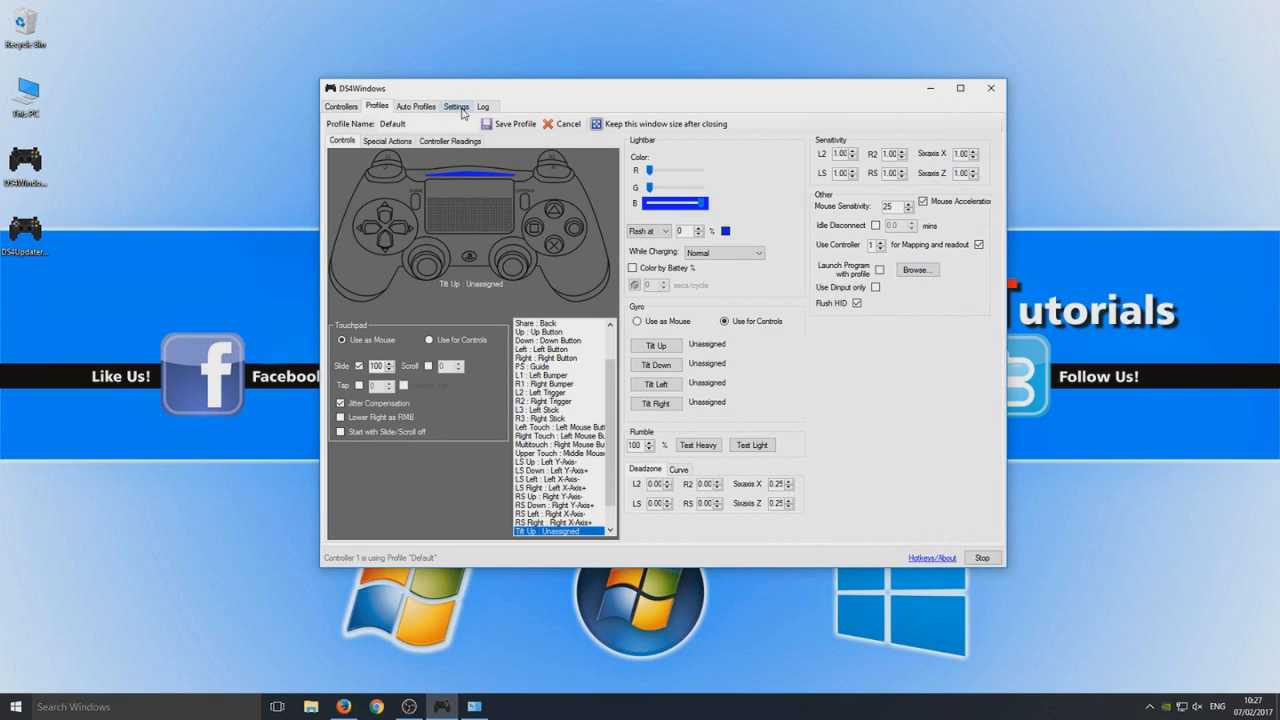
{"action": "left_click", "coordinate": [456, 106]}
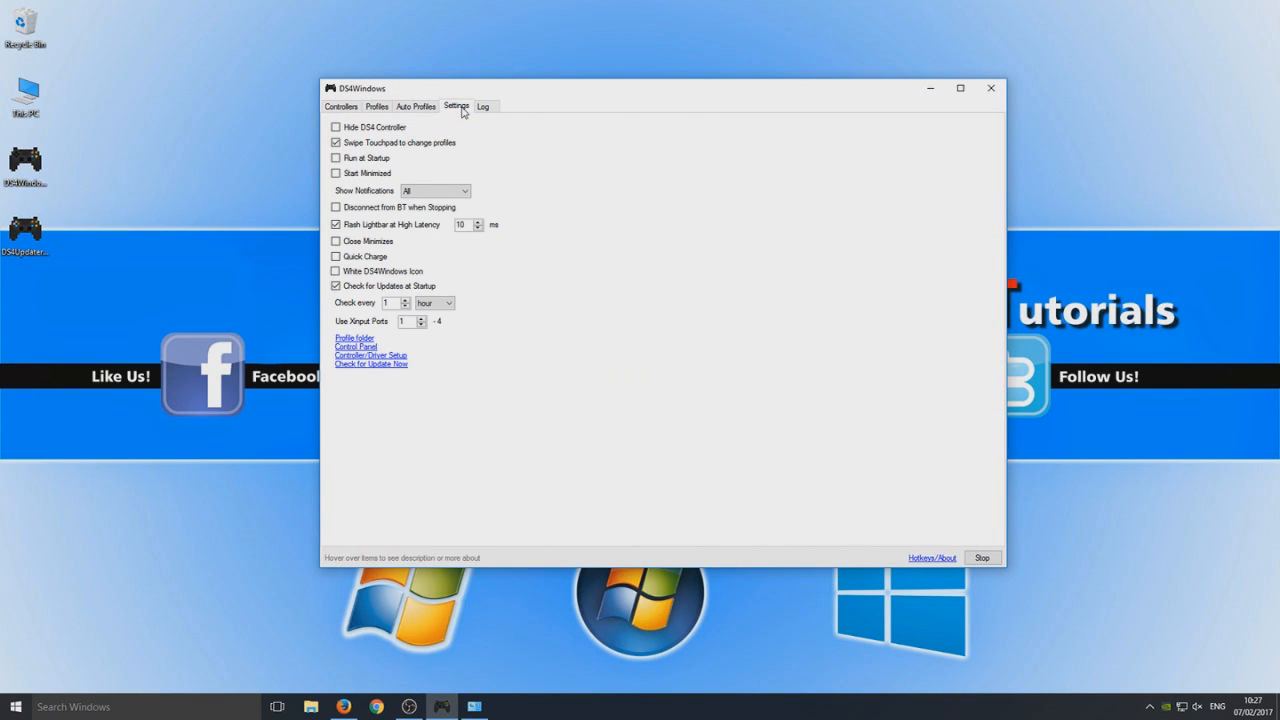
{"action": "mouse_move", "coordinate": [384, 374]}
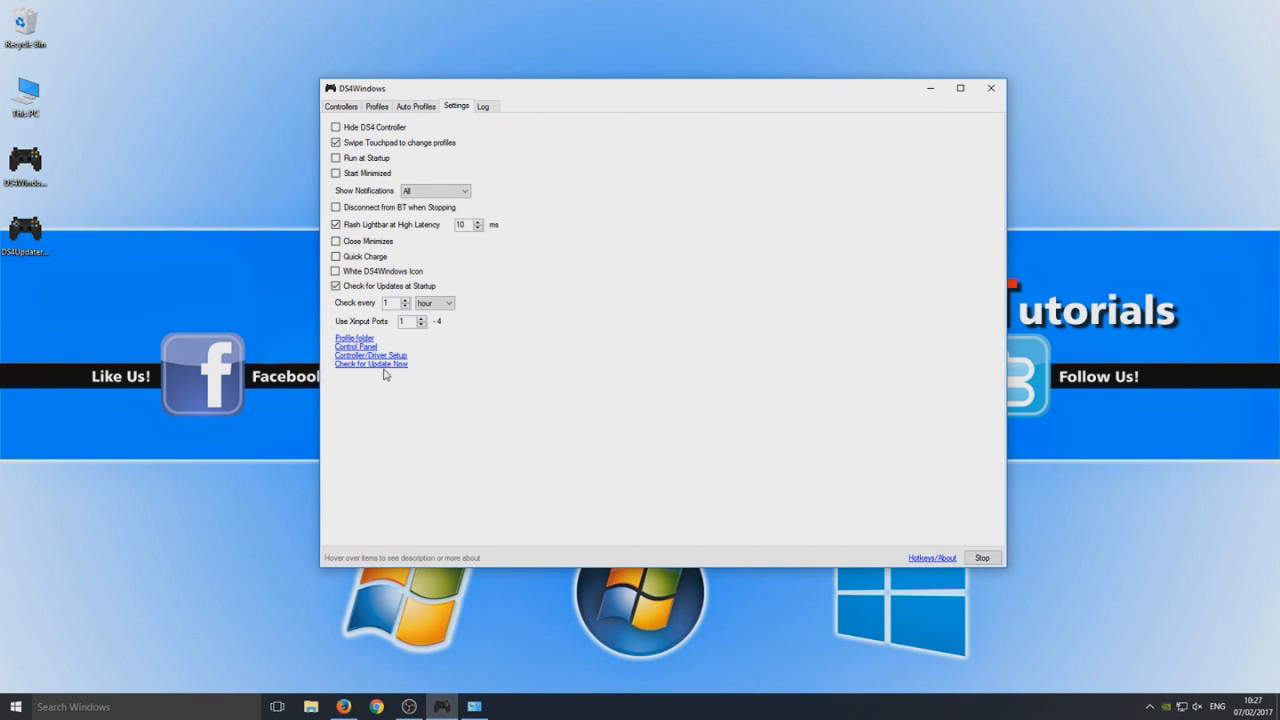
{"action": "left_click", "coordinate": [370, 356]}
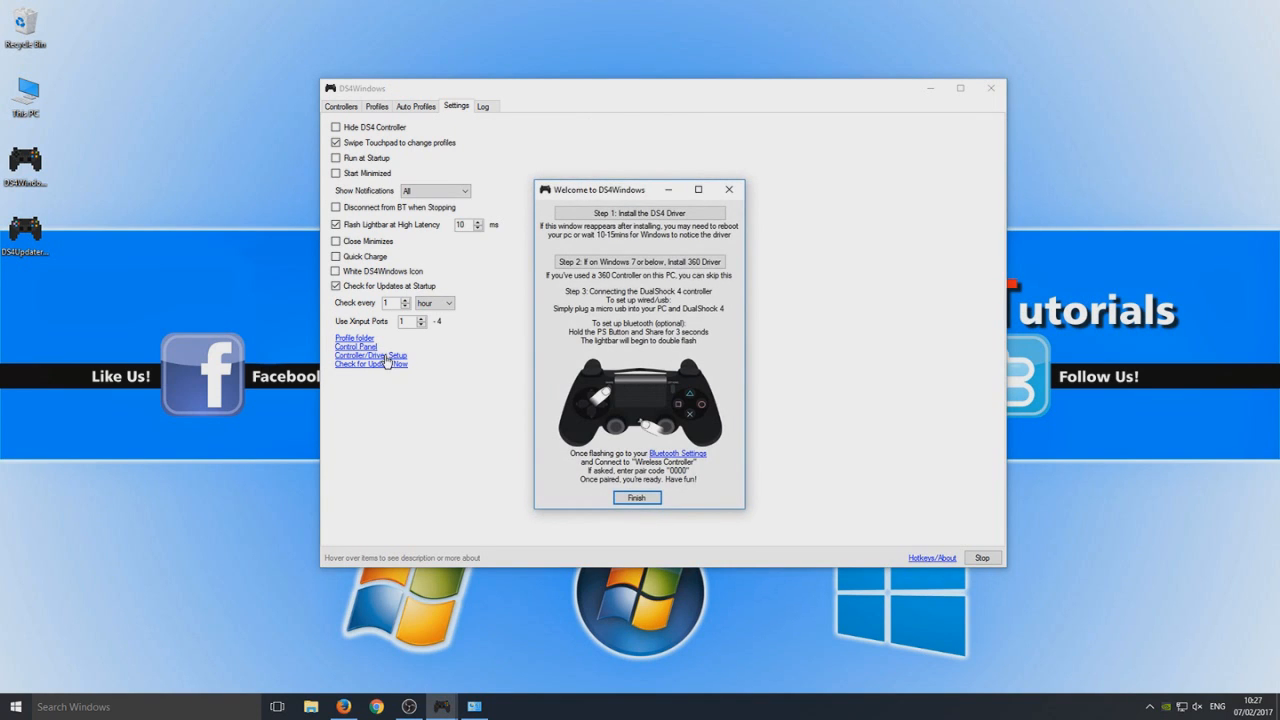
{"action": "mouse_move", "coordinate": [638, 212]}
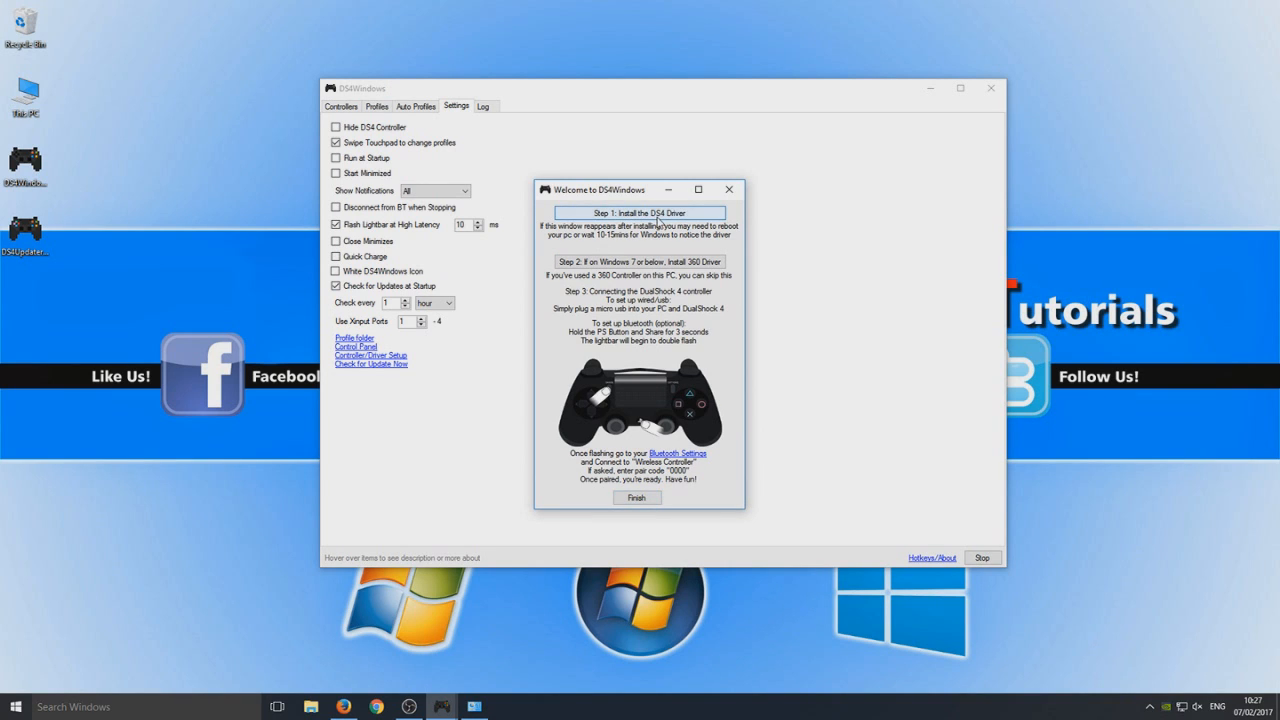
- Install the DS4 driver until Install Complete, finish the guide, and bring Devices and Printers forward
{"action": "left_click", "coordinate": [638, 212]}
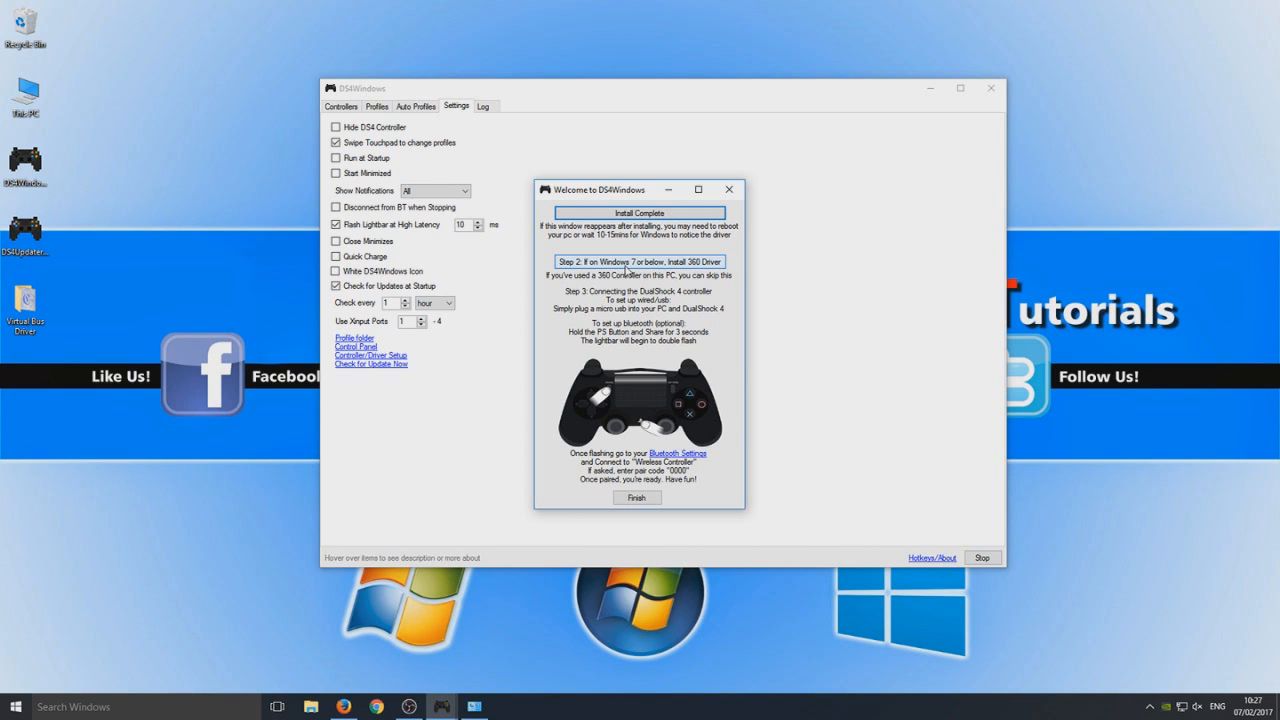
{"action": "mouse_move", "coordinate": [698, 272]}
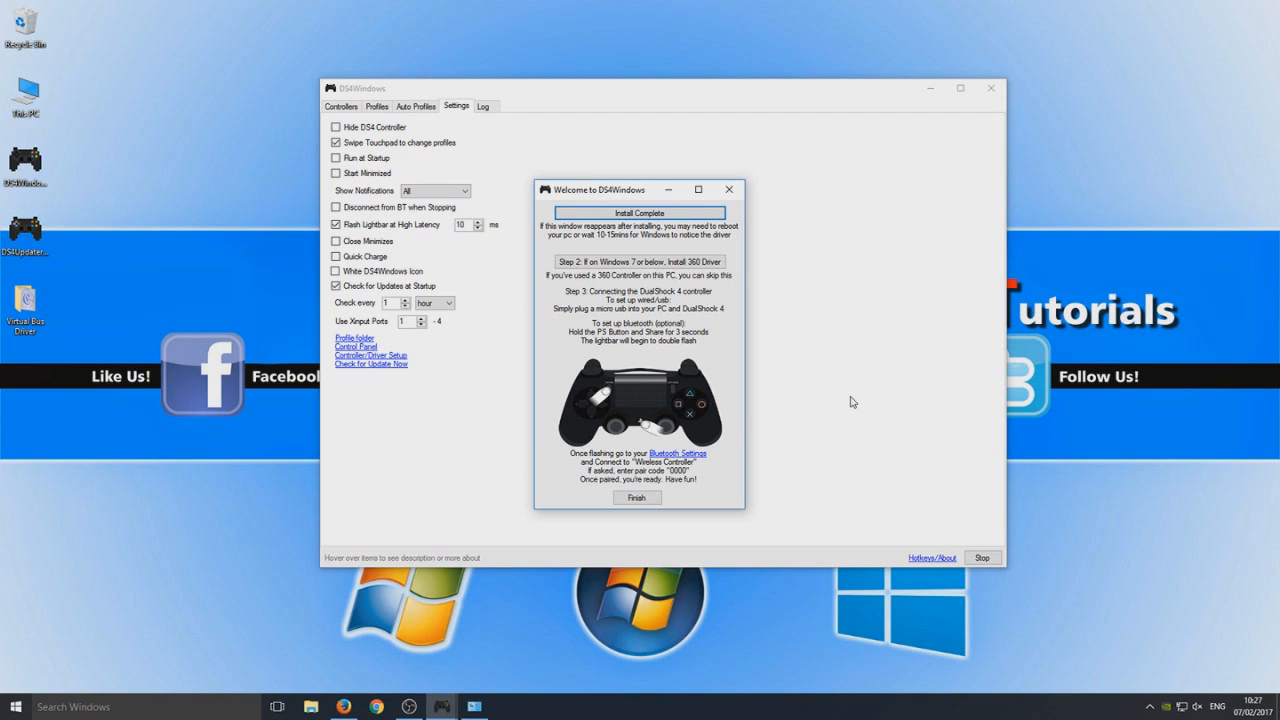
{"action": "mouse_move", "coordinate": [644, 512]}
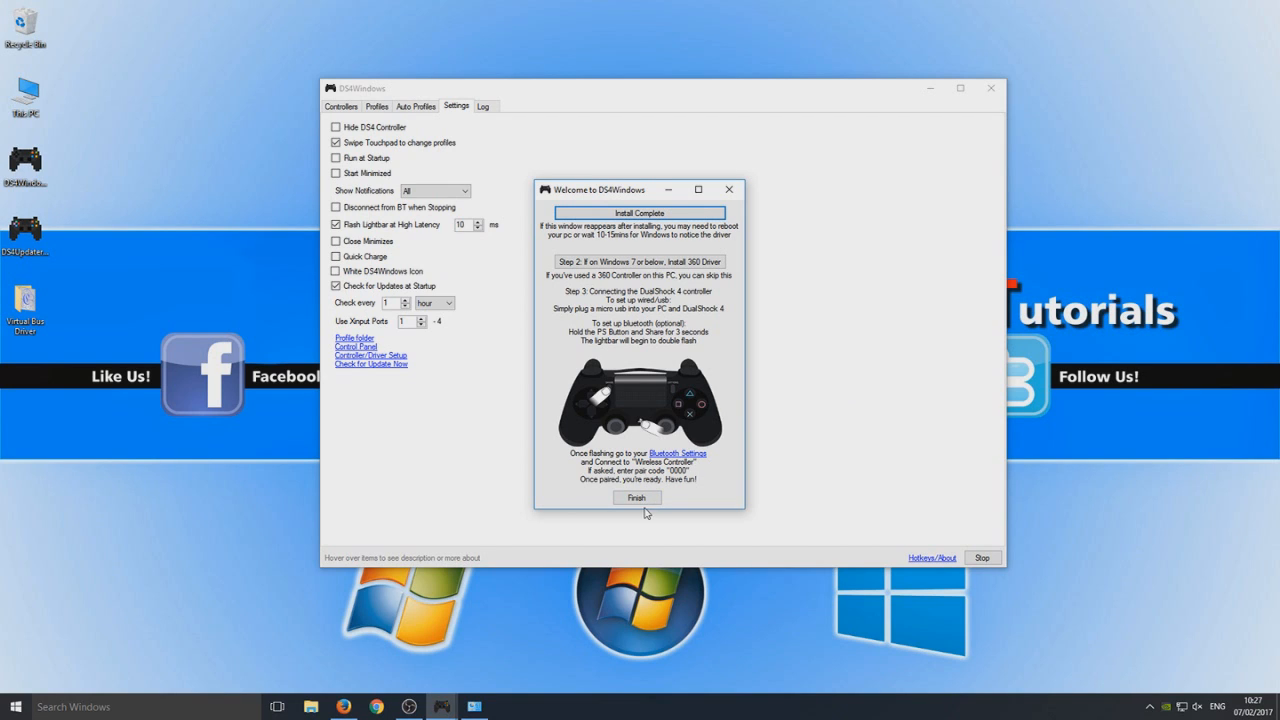
{"action": "left_click", "coordinate": [636, 496]}
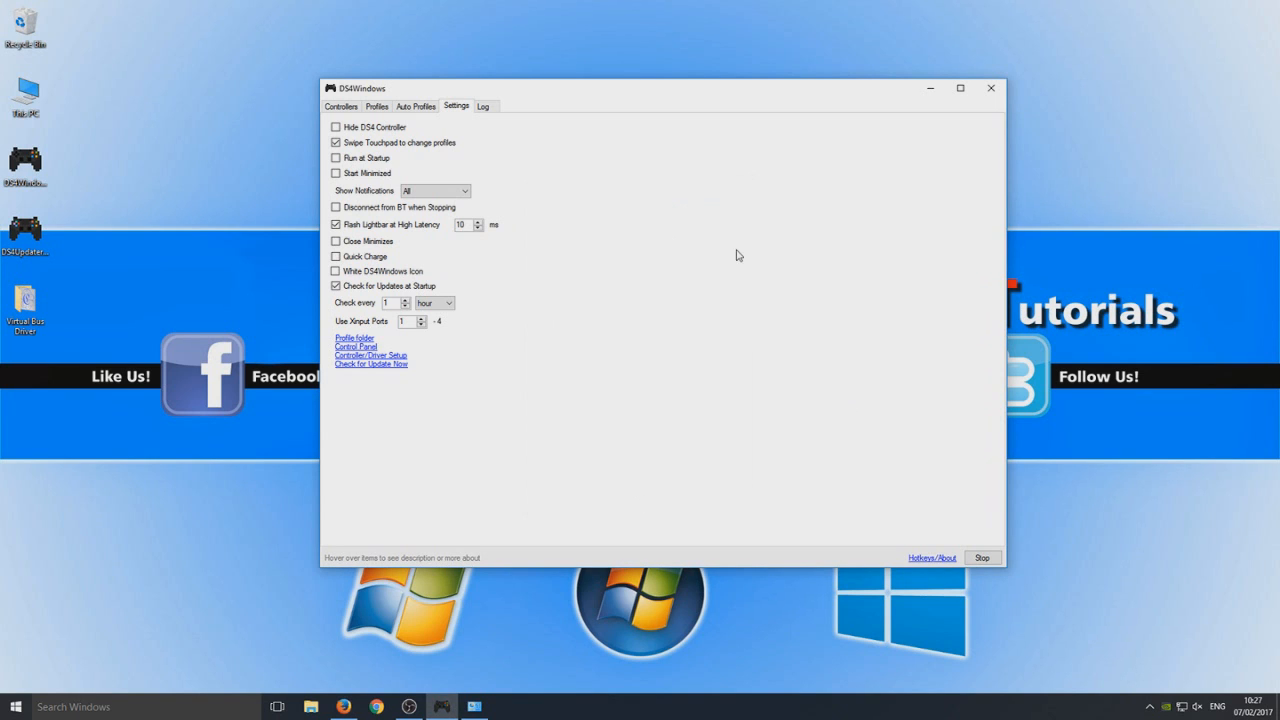
{"action": "left_click", "coordinate": [356, 346]}
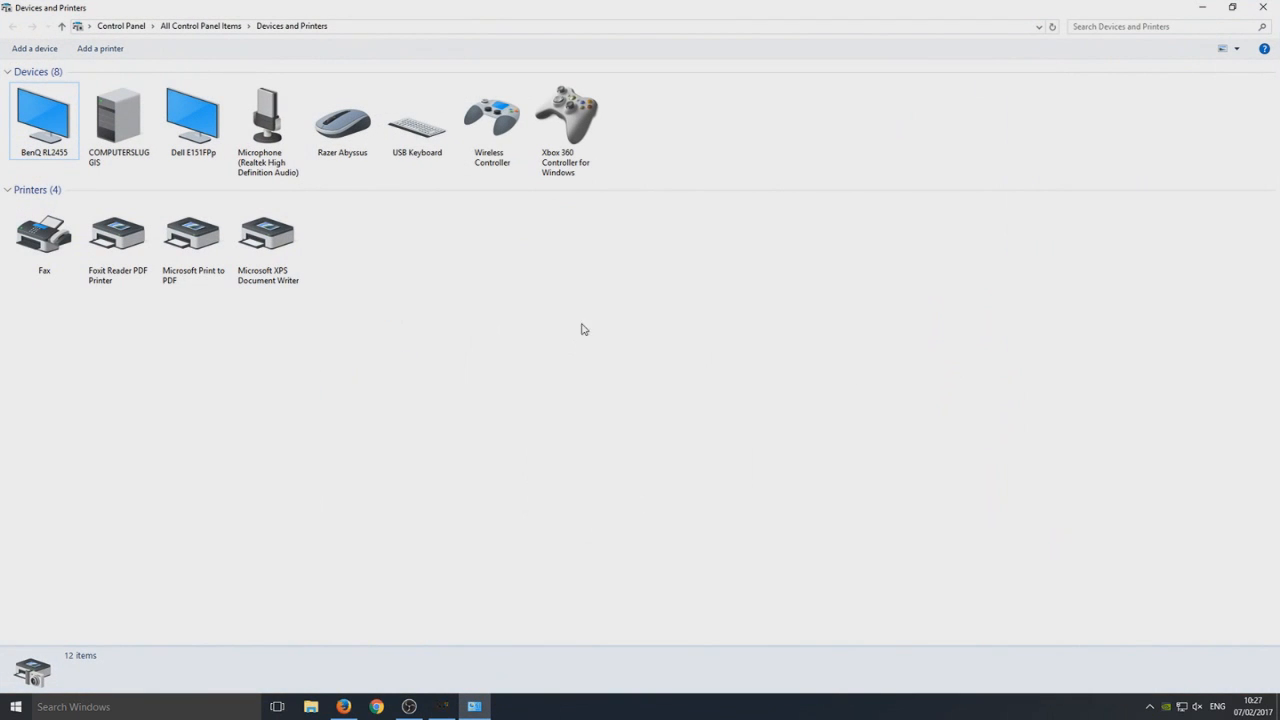
- Inspect the Wireless Controller entry to confirm it is listed as a game controller
{"action": "right_click", "coordinate": [492, 114]}
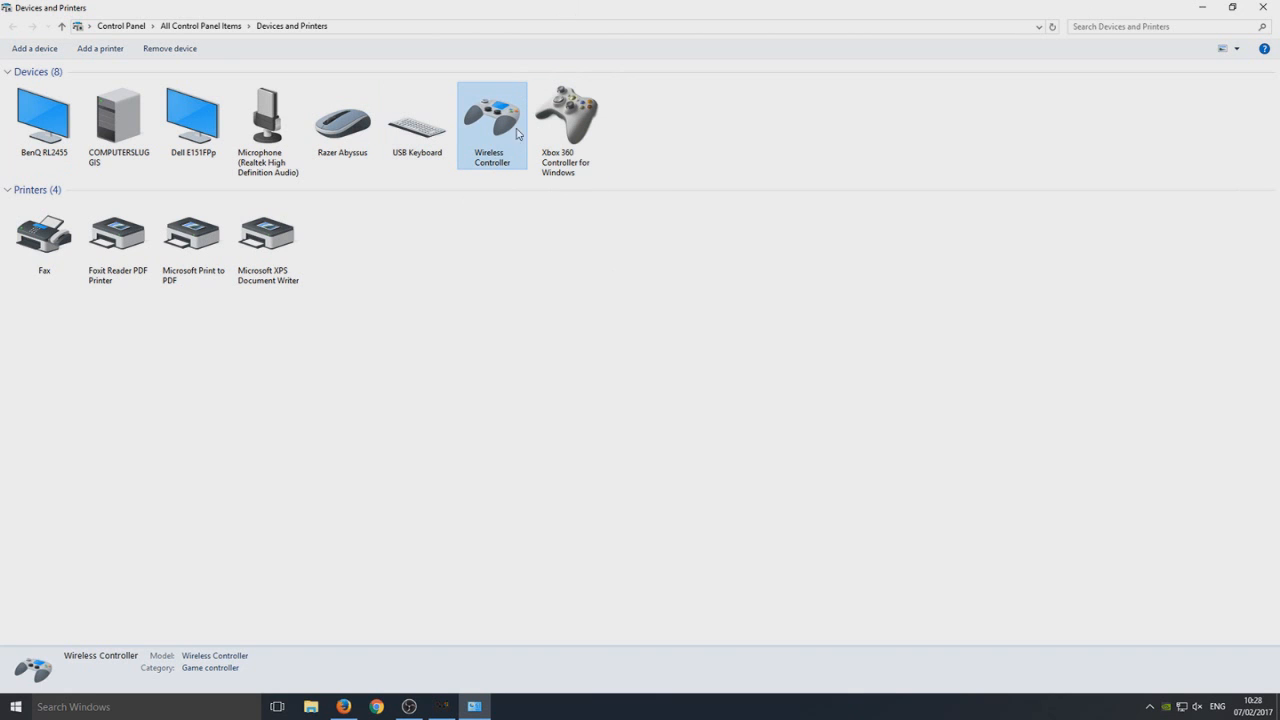
{"action": "mouse_move", "coordinate": [458, 160]}
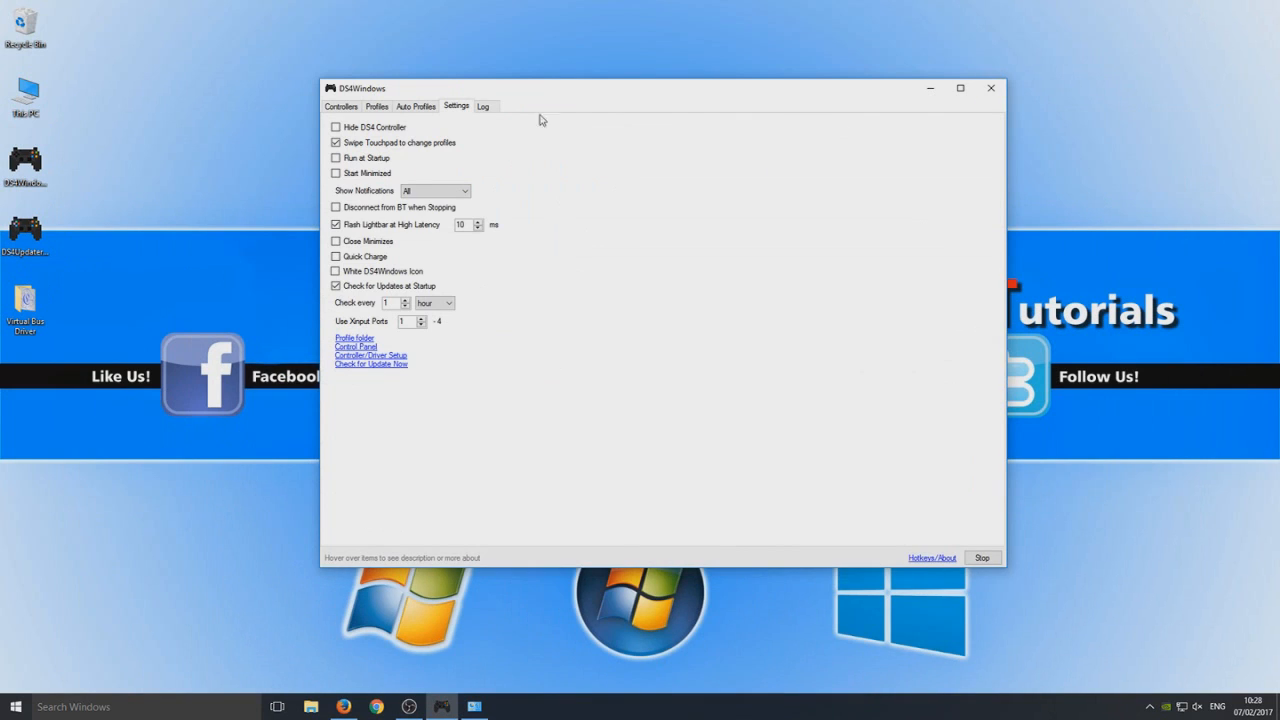
- Return to the Controllers list showing the USB controller at about 20% battery on the Default profile
{"action": "left_click", "coordinate": [376, 106]}
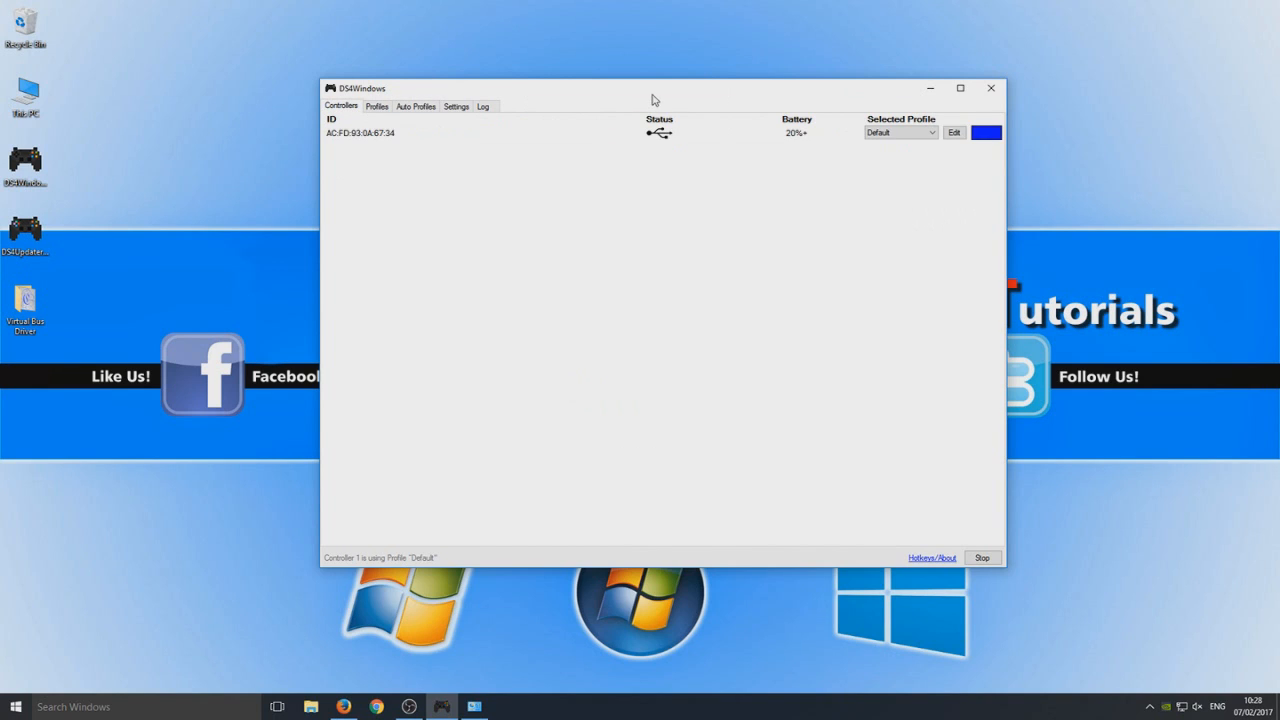
{"action": "mouse_move", "coordinate": [664, 110]}
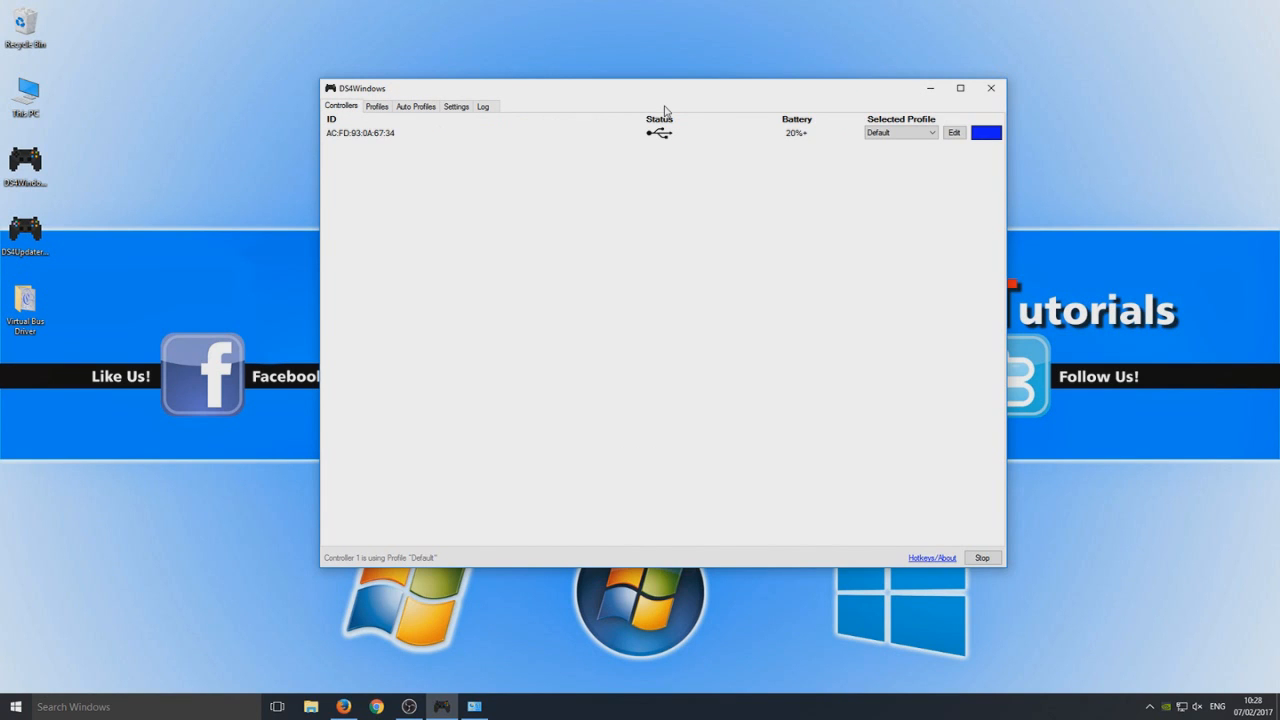
{"action": "mouse_move", "coordinate": [624, 120]}
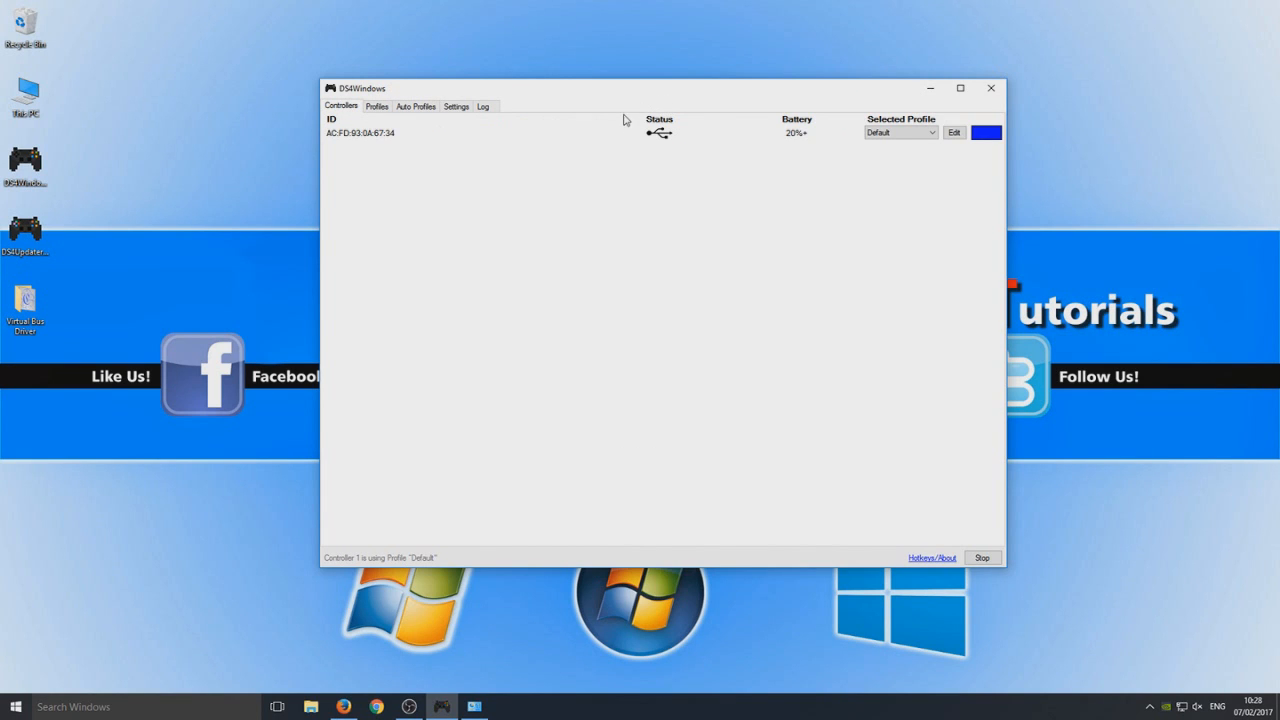